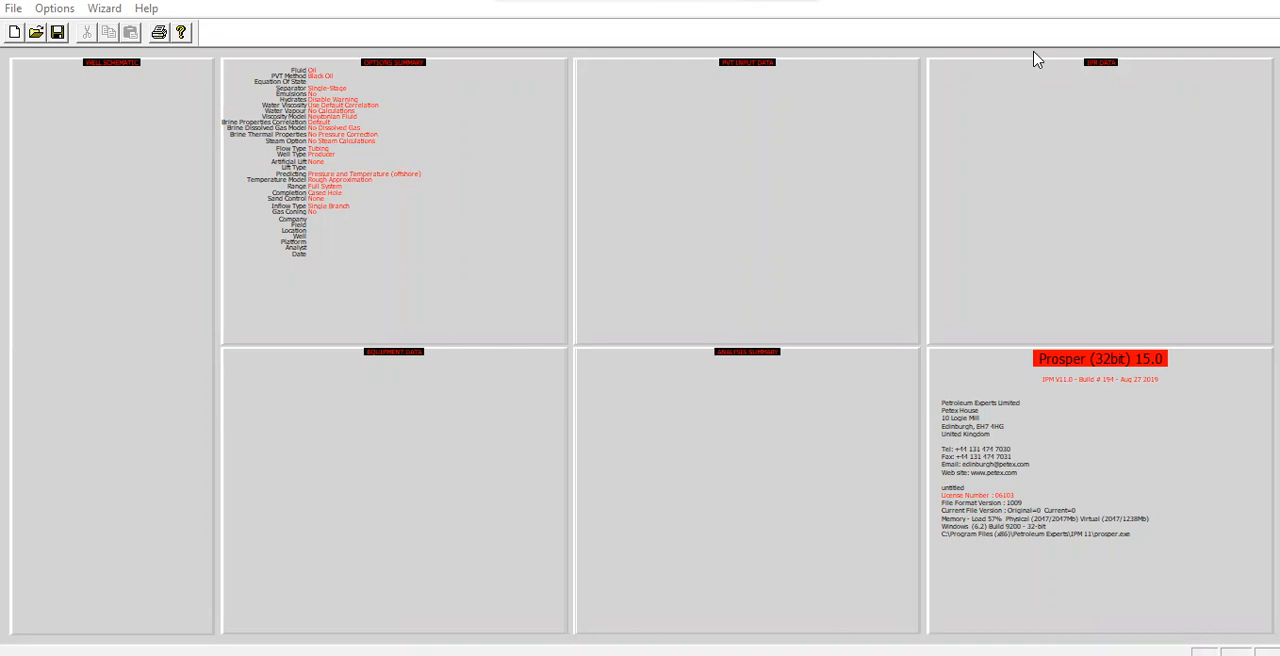
{"action": "mouse_move", "coordinate": [442, 188]}
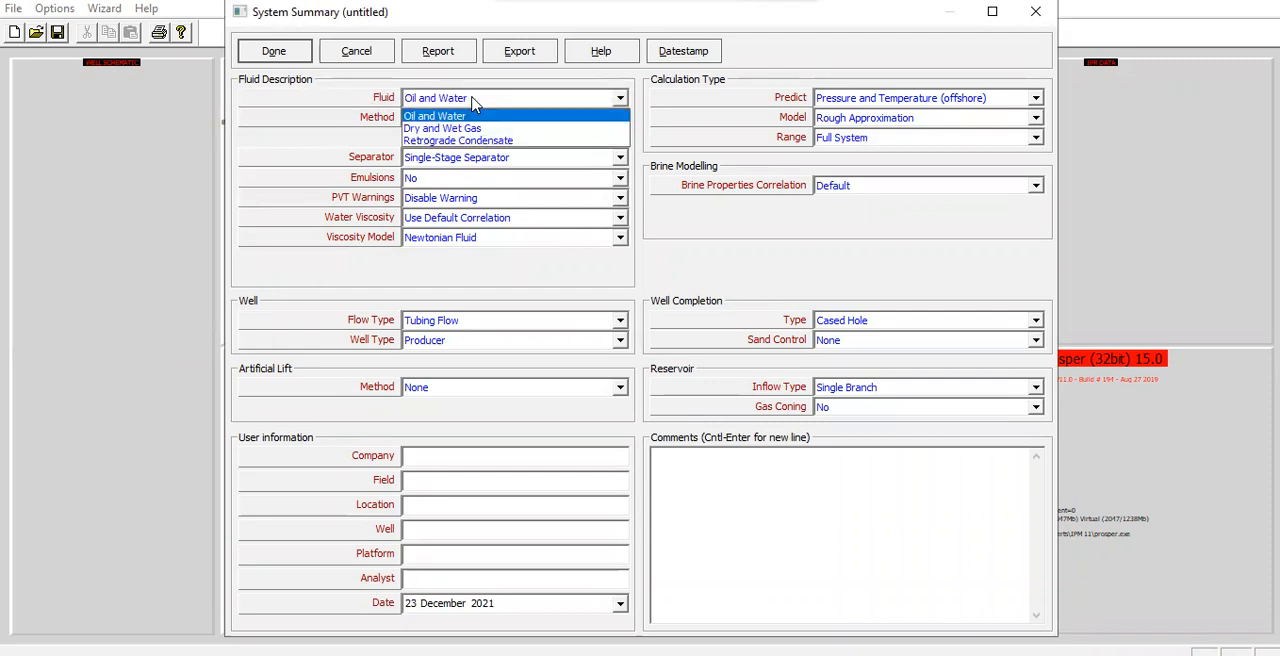
Step: Set the fluid type to Dry and Wet Gas in the System Summary
{"action": "left_click", "coordinate": [456, 128]}
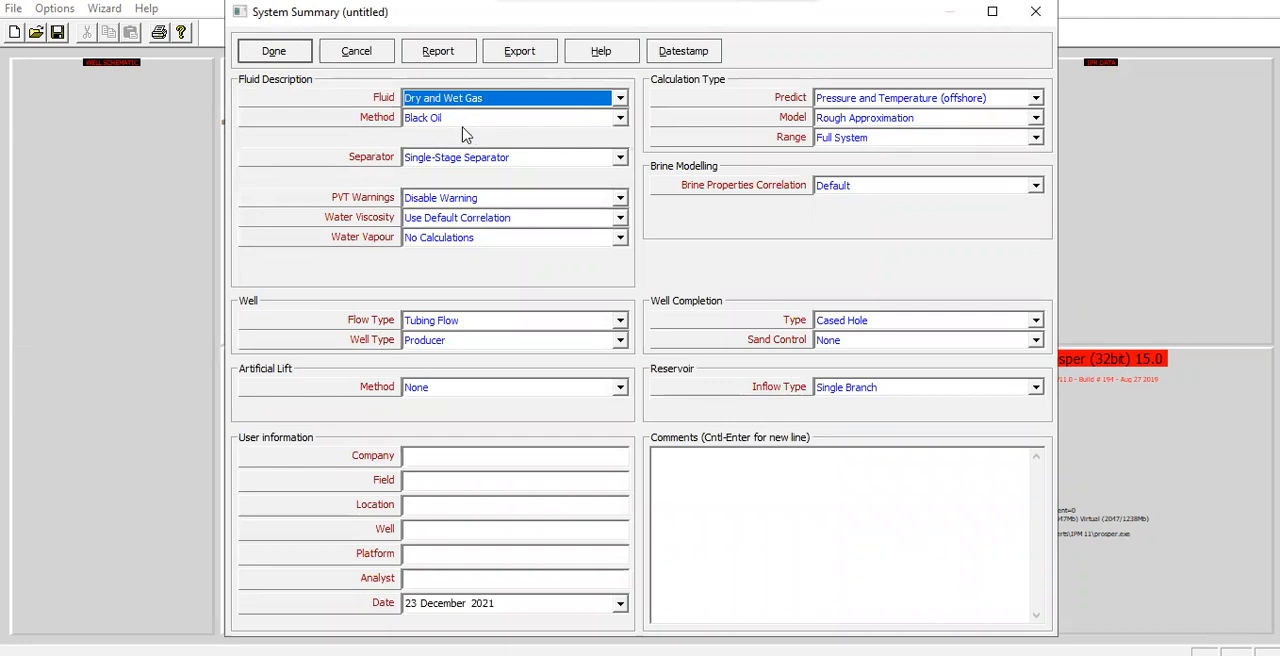
{"action": "mouse_move", "coordinate": [422, 168]}
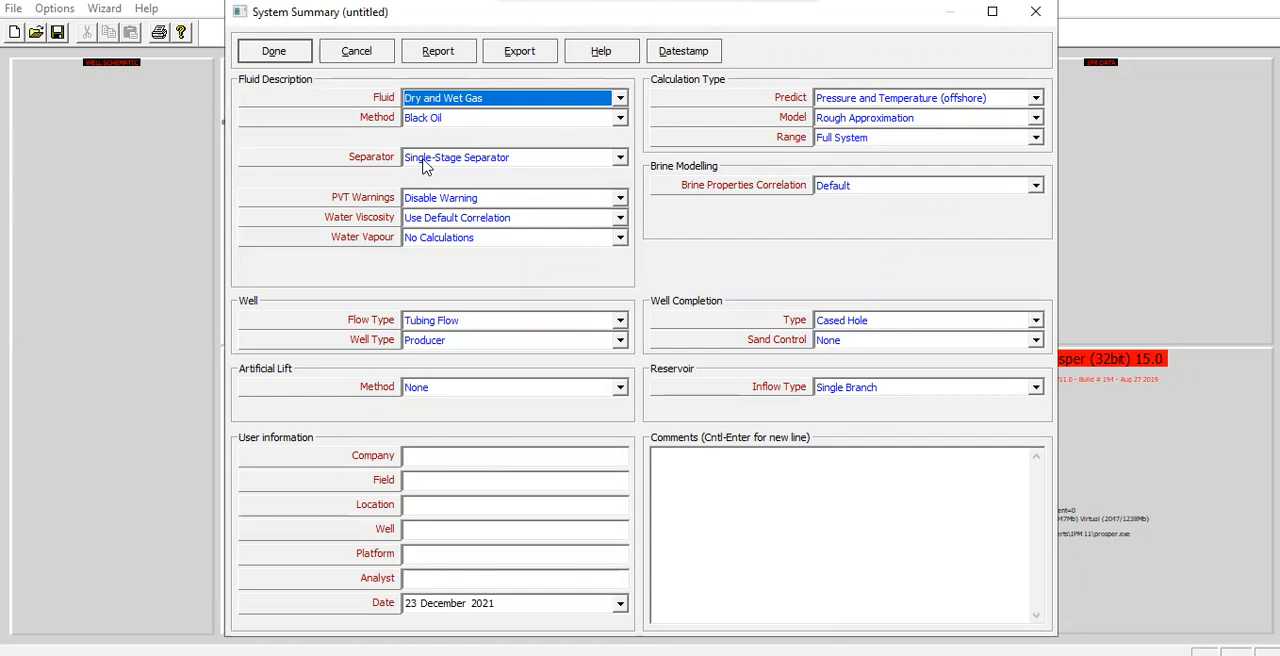
{"action": "mouse_move", "coordinate": [516, 160]}
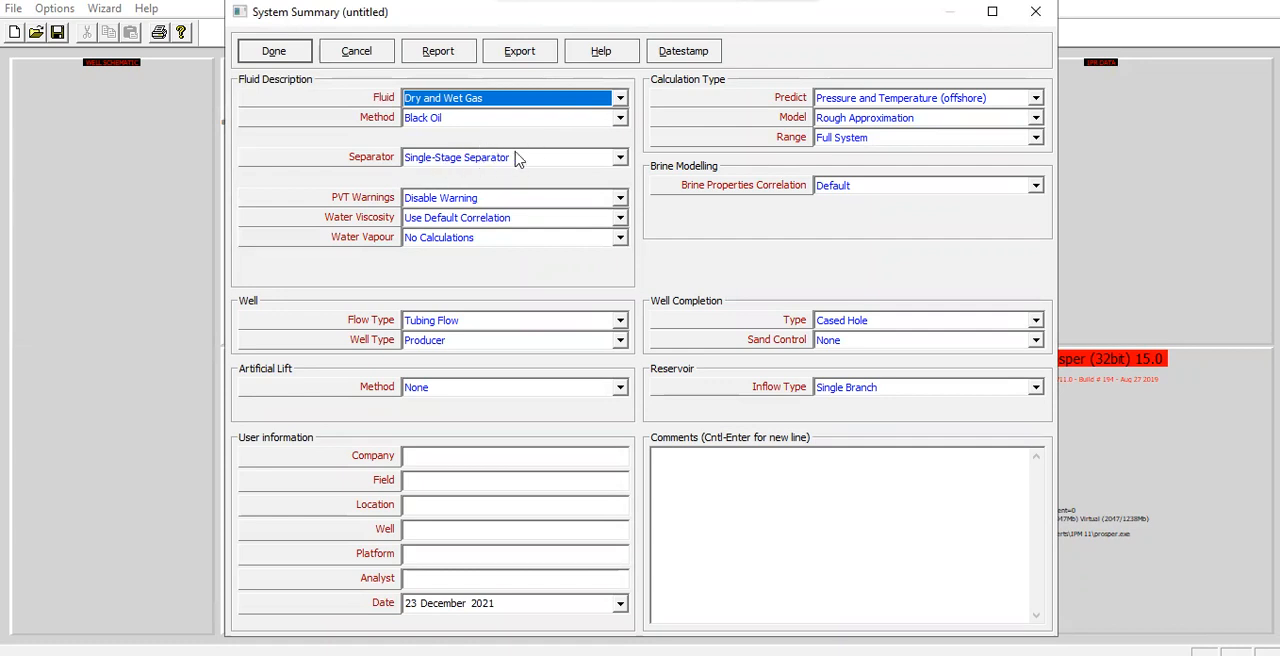
{"action": "mouse_move", "coordinate": [468, 220]}
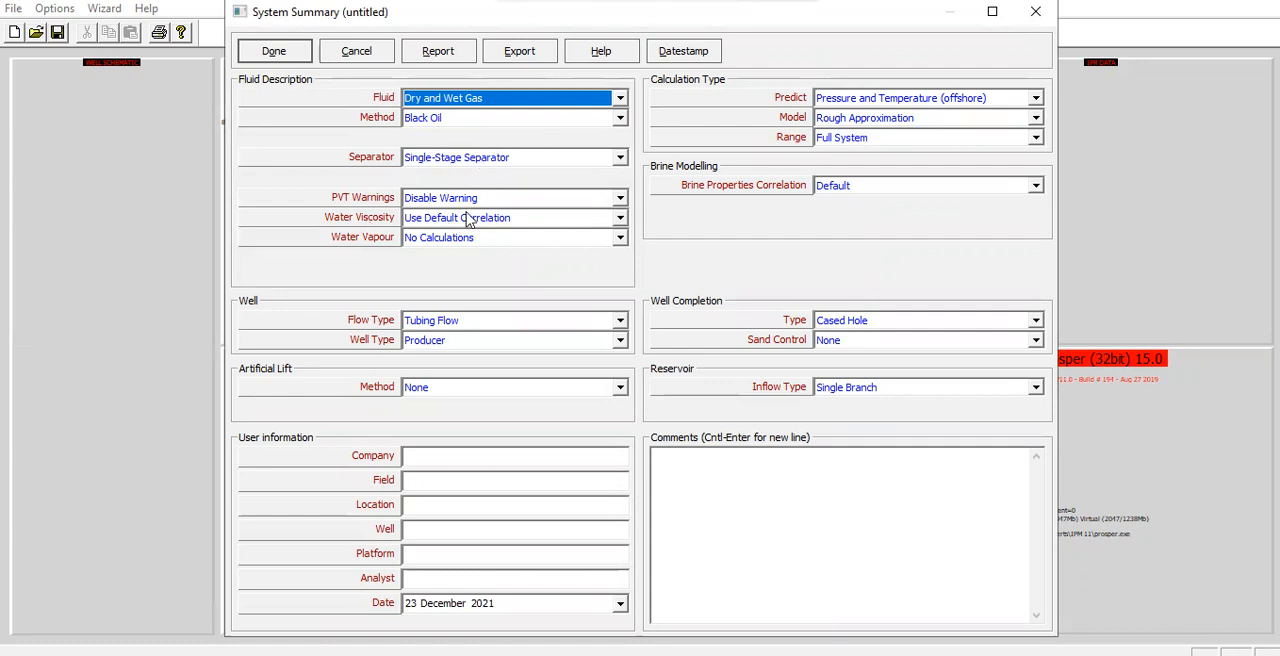
{"action": "mouse_move", "coordinate": [444, 176]}
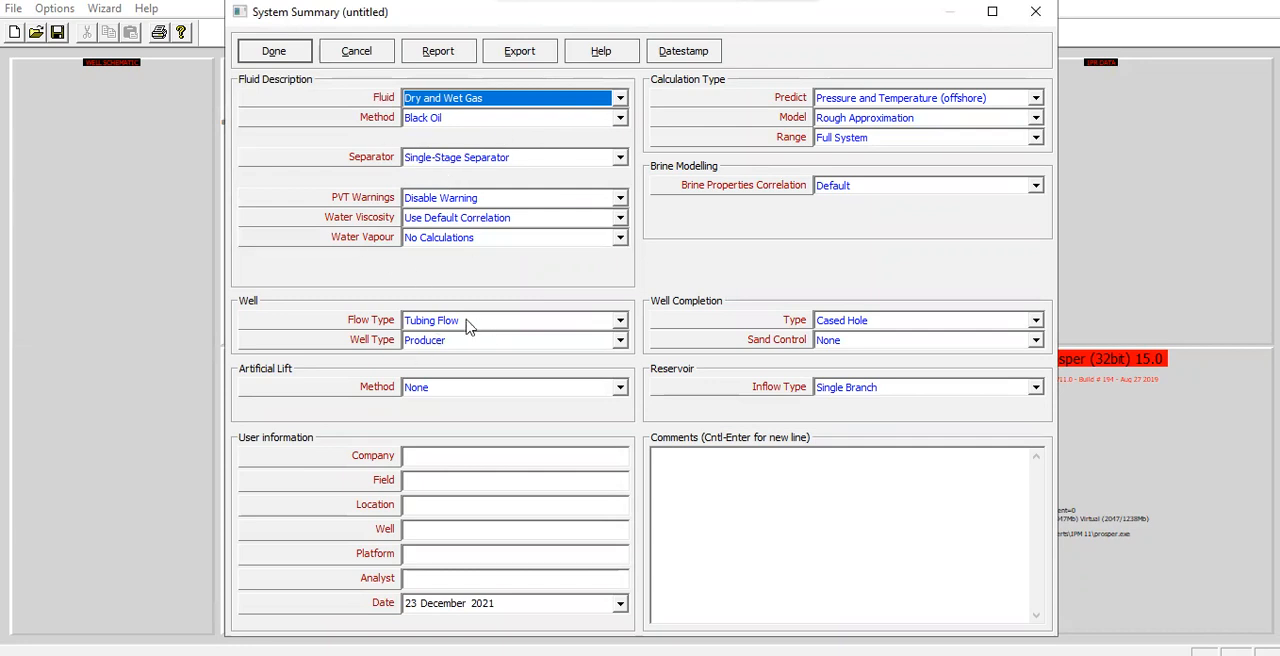
{"action": "mouse_move", "coordinate": [384, 322]}
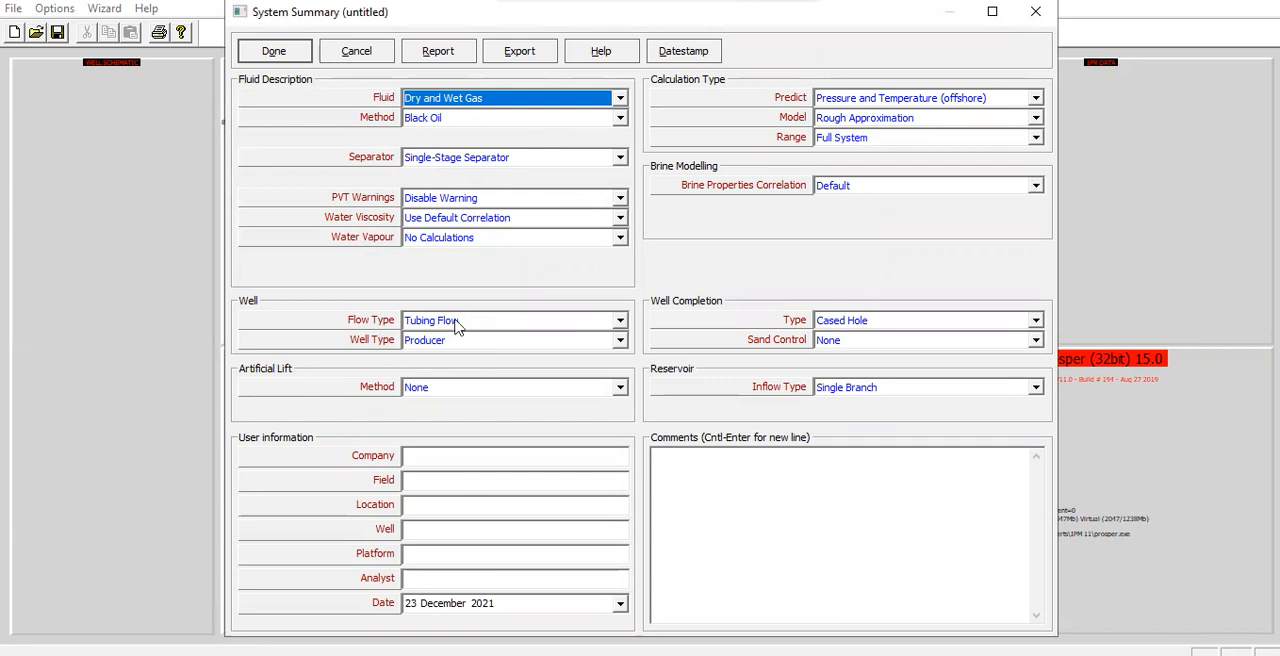
Step: Set the well type to Injector instead of Producer
{"action": "left_click", "coordinate": [620, 340]}
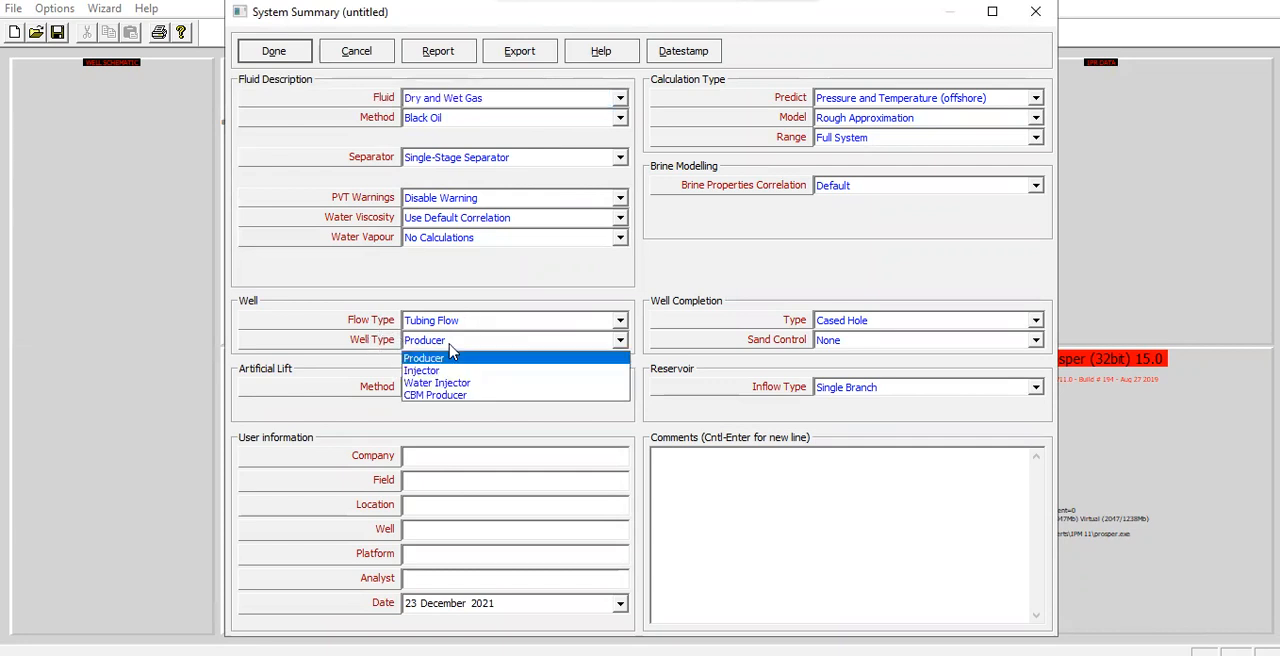
{"action": "left_click", "coordinate": [420, 370]}
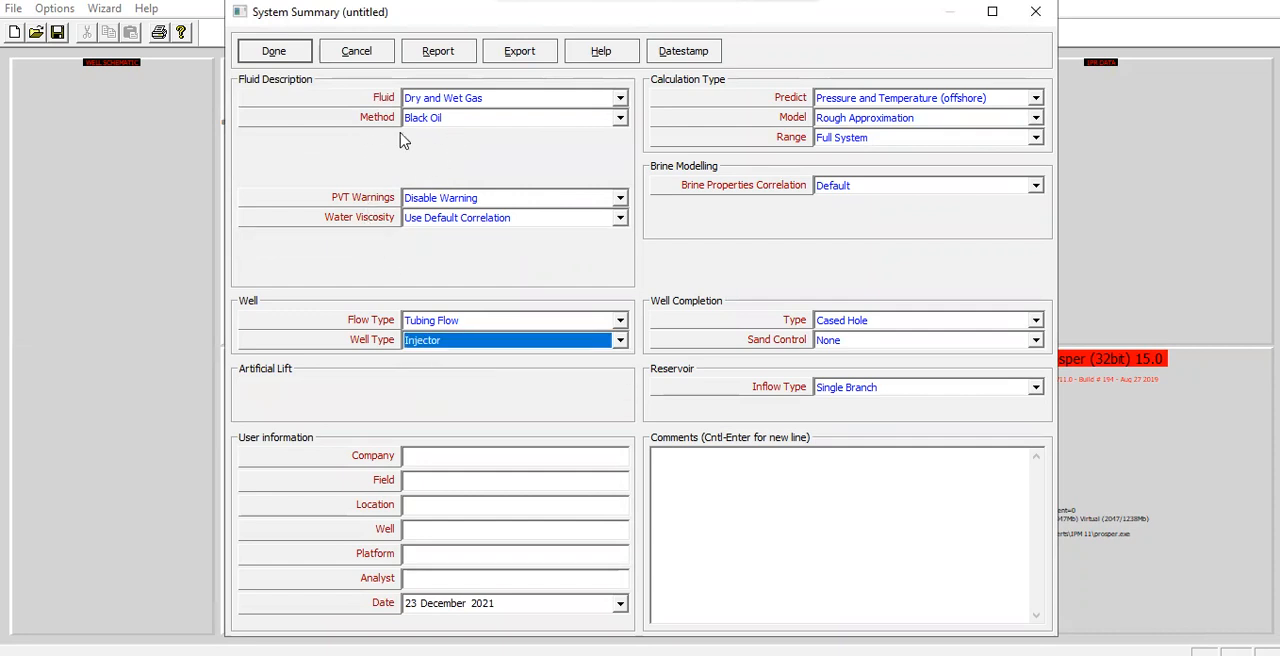
{"action": "mouse_move", "coordinate": [460, 152]}
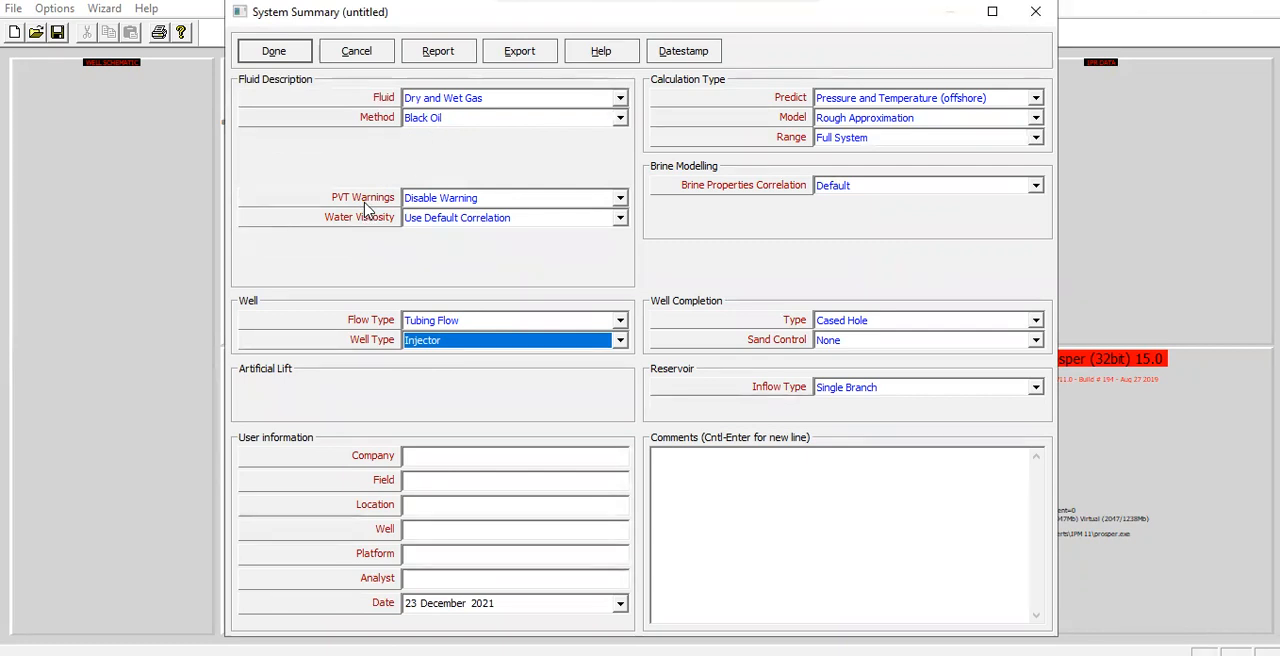
{"action": "mouse_move", "coordinate": [448, 208]}
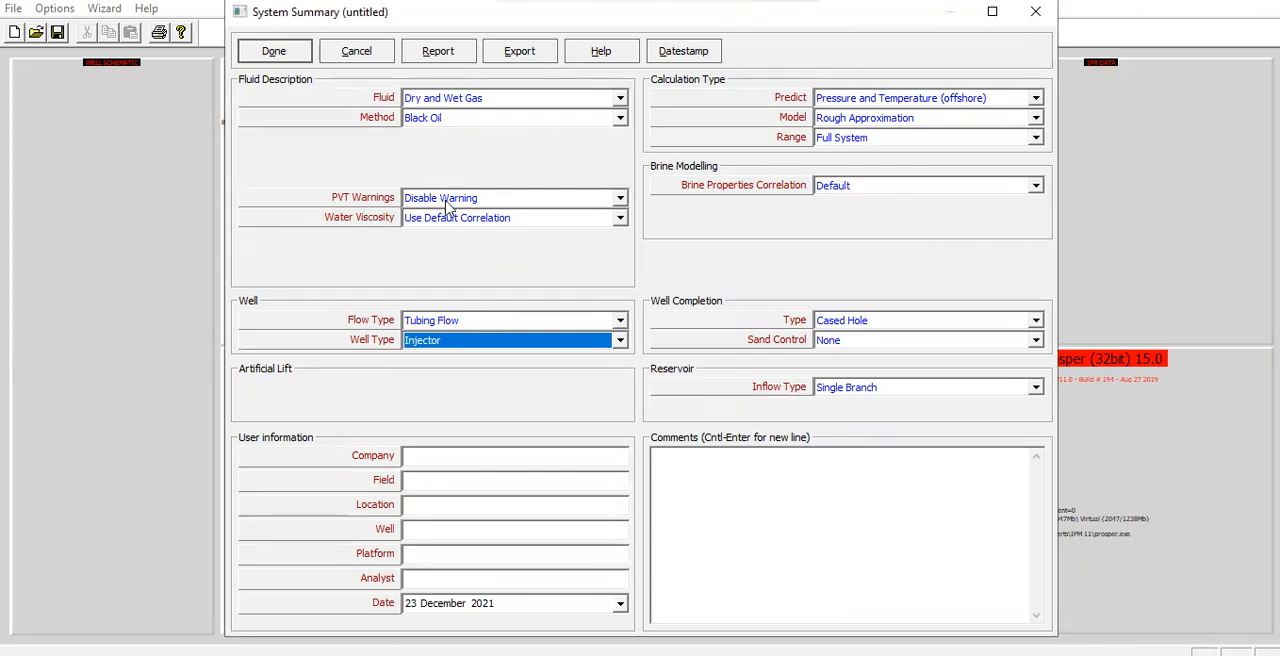
{"action": "mouse_move", "coordinate": [340, 232]}
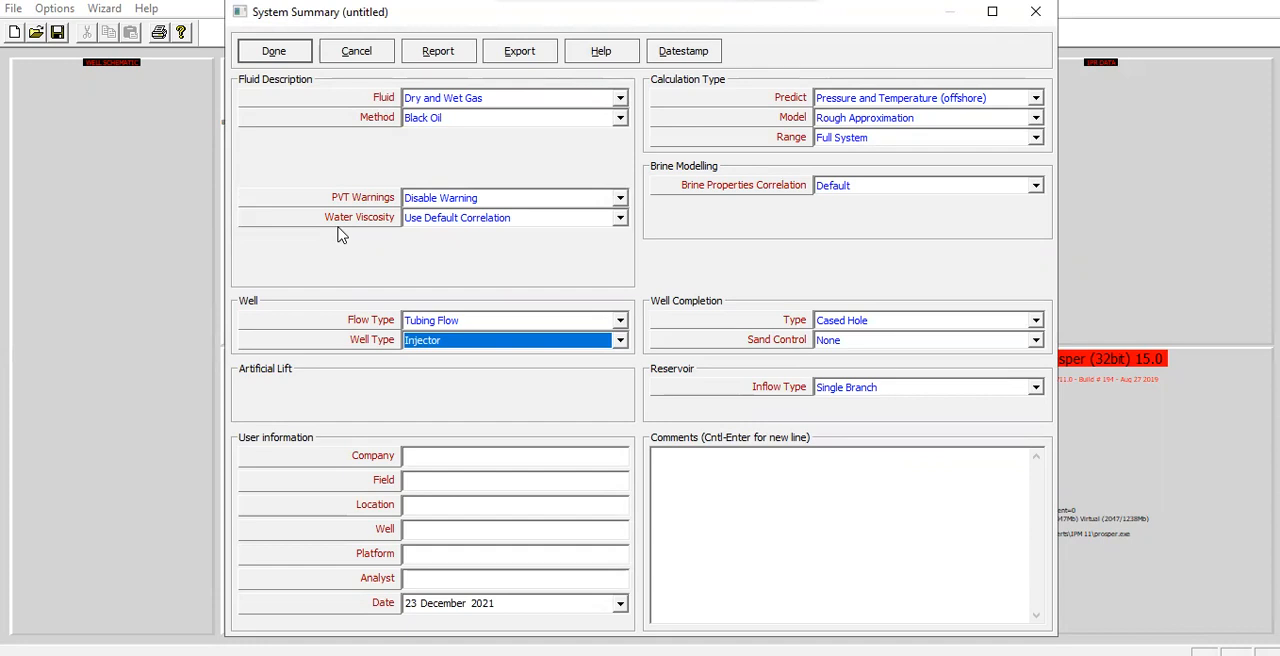
{"action": "mouse_move", "coordinate": [458, 240]}
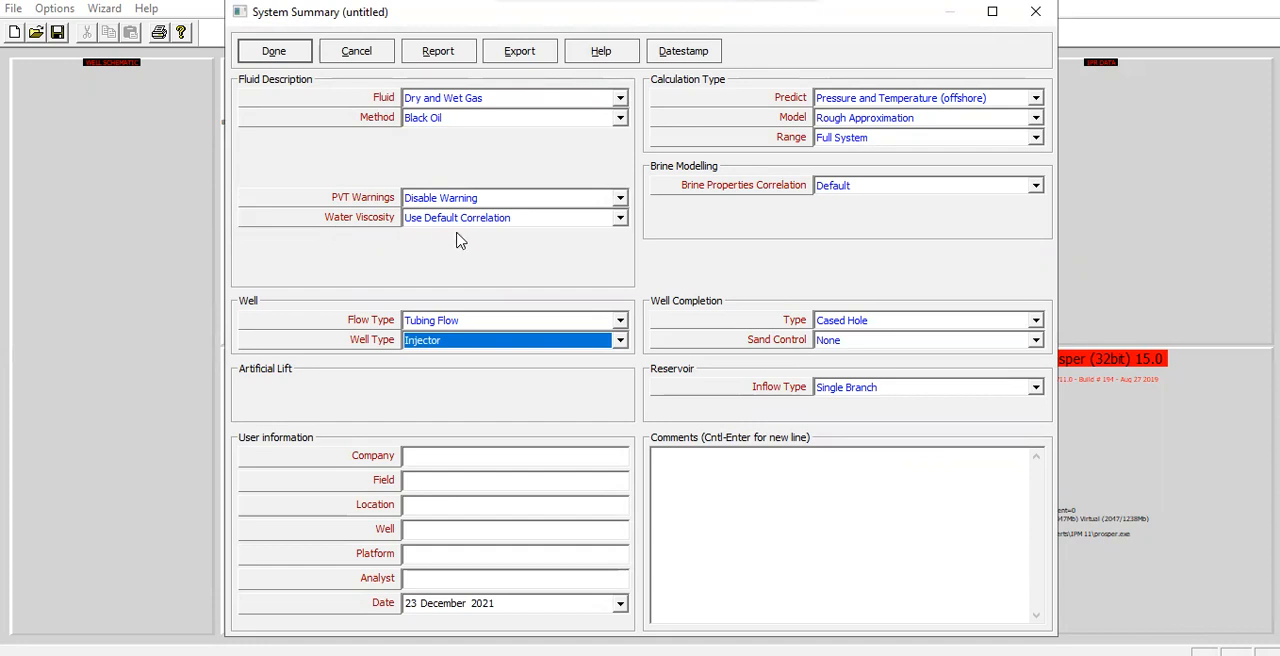
{"action": "mouse_move", "coordinate": [308, 394]}
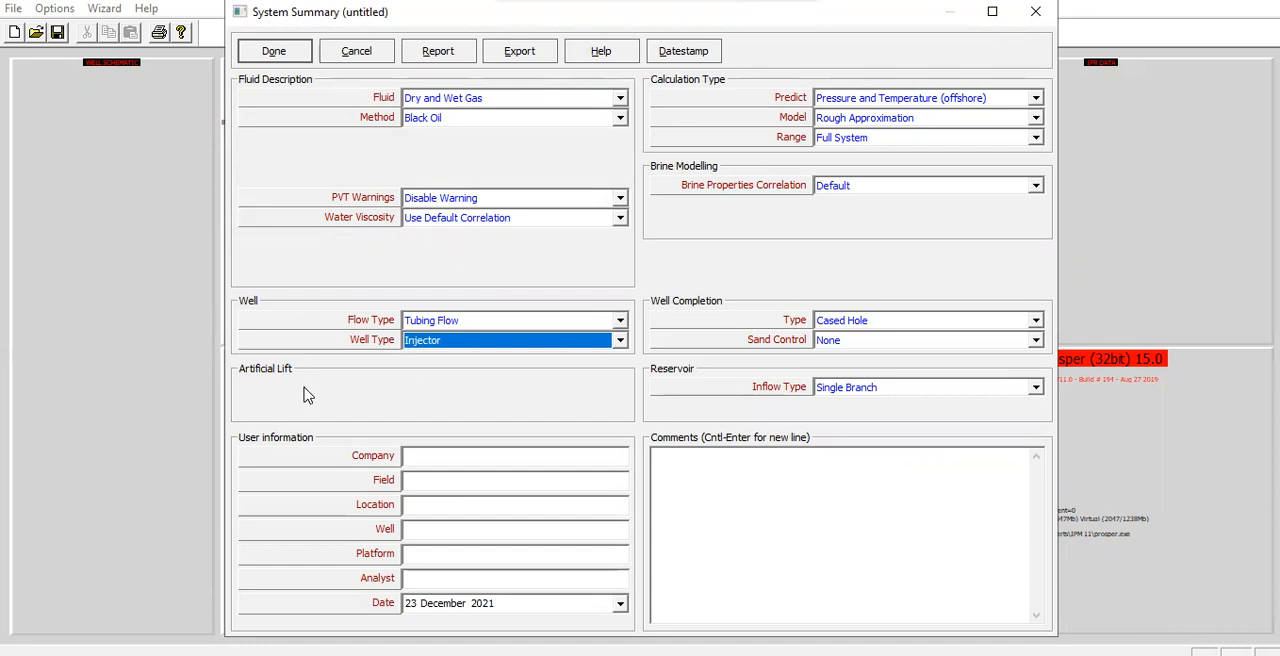
{"action": "mouse_move", "coordinate": [500, 386]}
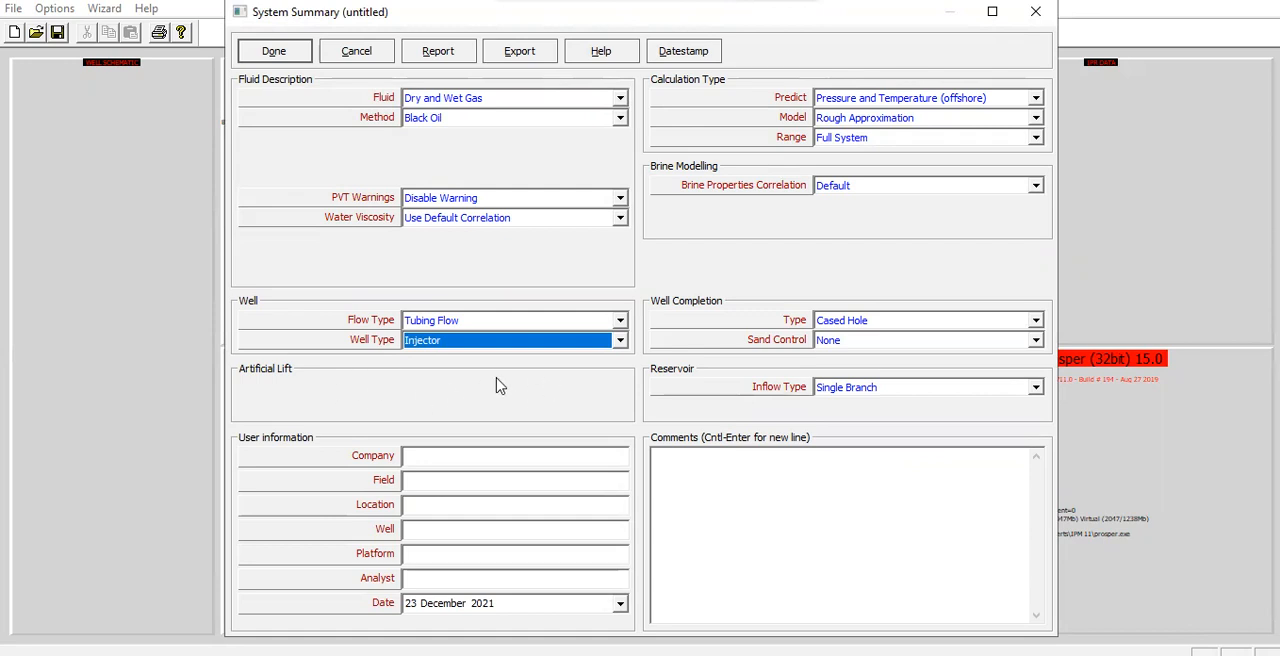
{"action": "mouse_move", "coordinate": [464, 372]}
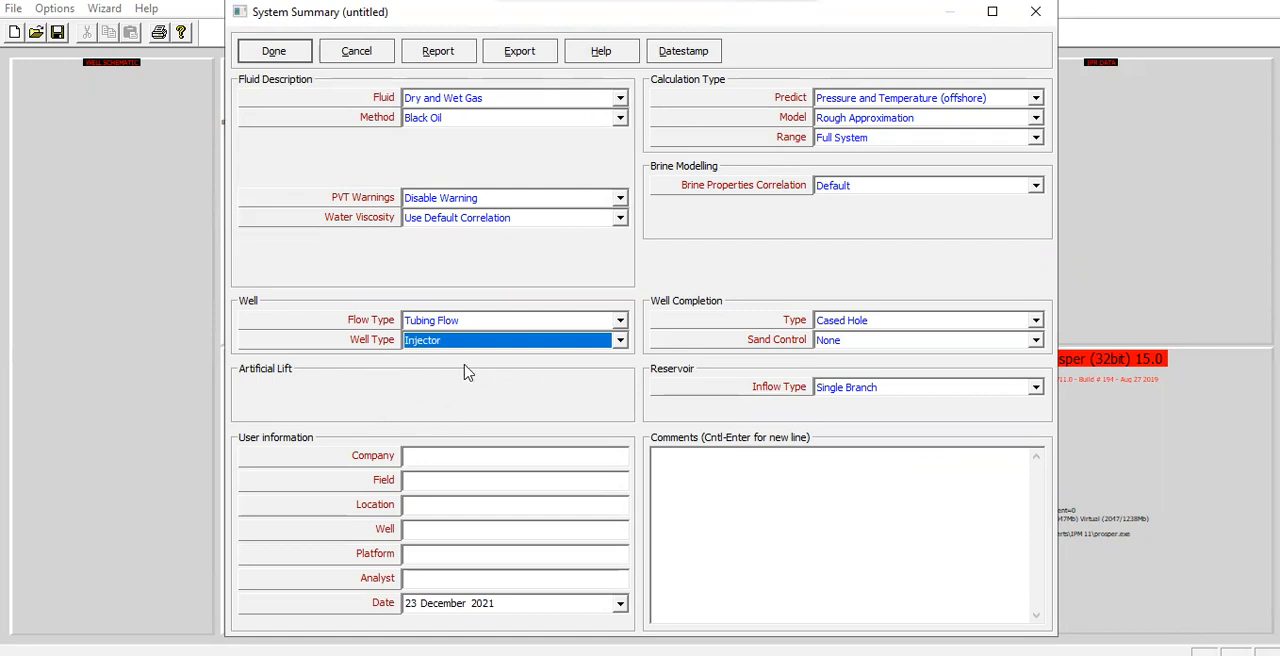
{"action": "mouse_move", "coordinate": [396, 380]}
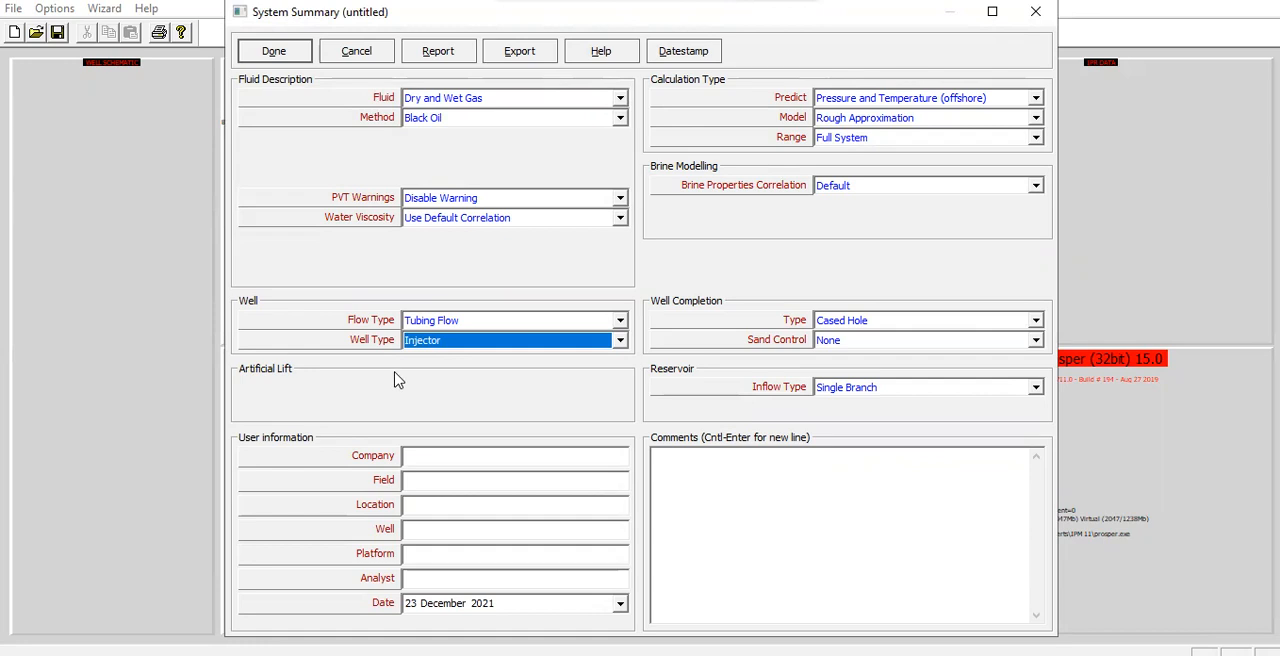
{"action": "mouse_move", "coordinate": [764, 148]}
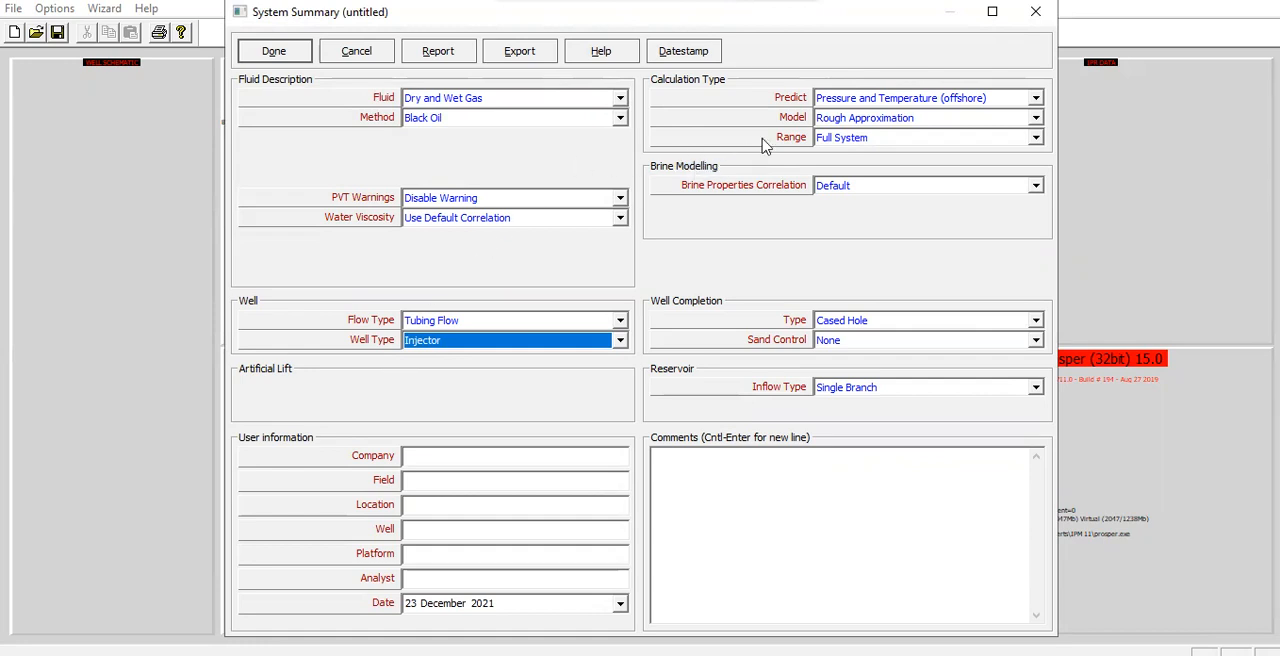
{"action": "mouse_move", "coordinate": [896, 108]}
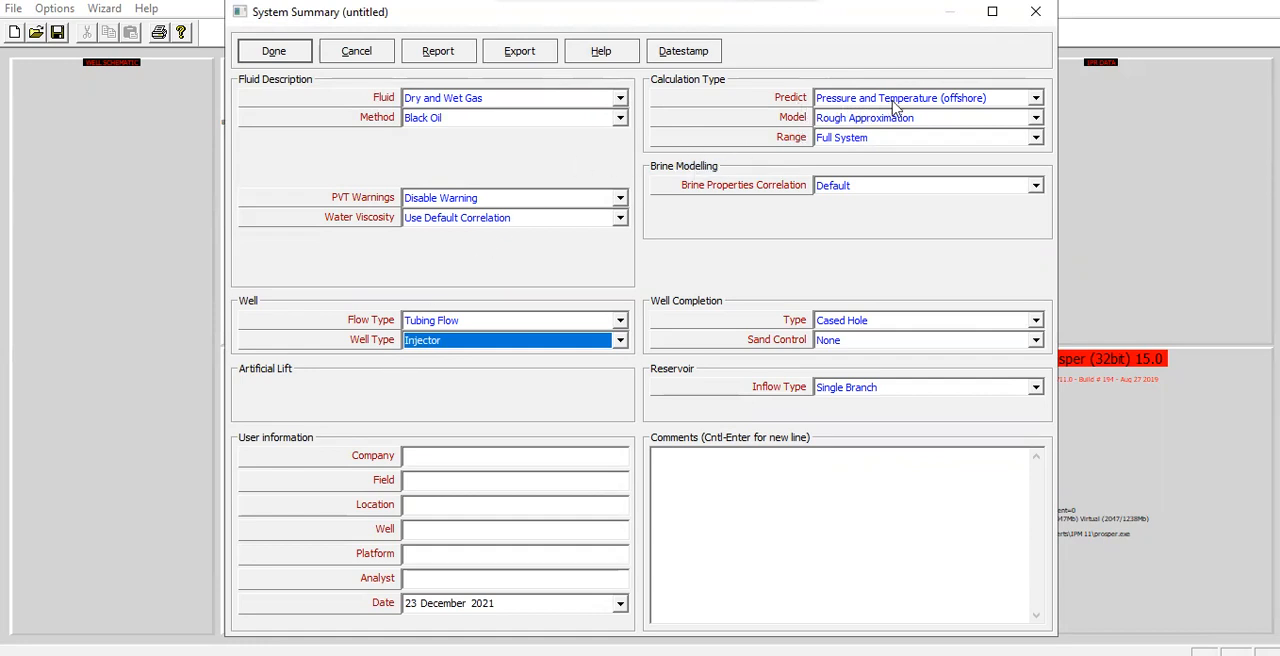
{"action": "mouse_move", "coordinate": [924, 116]}
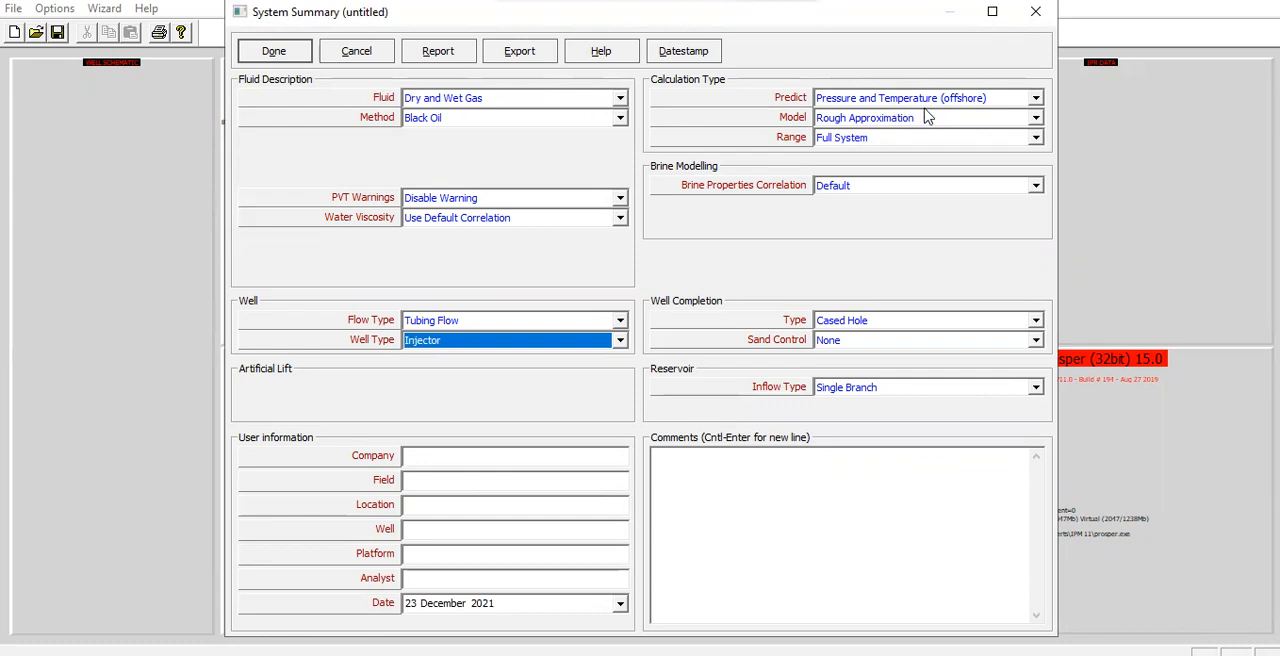
{"action": "mouse_move", "coordinate": [792, 132]}
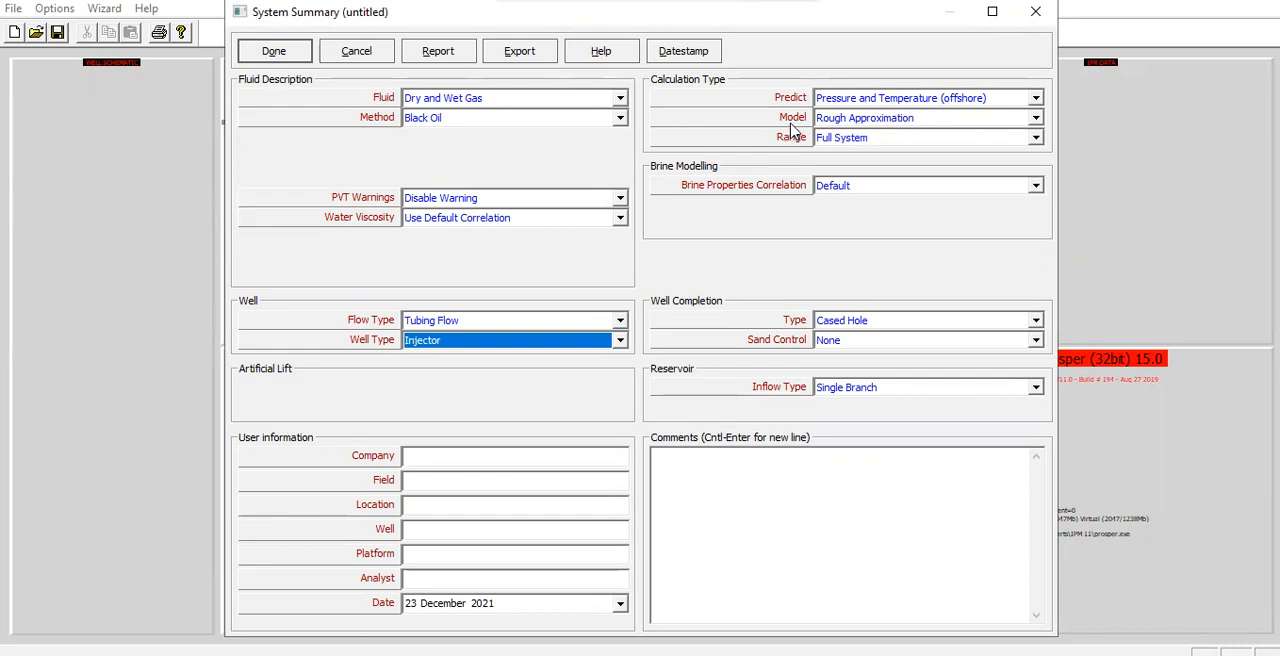
{"action": "mouse_move", "coordinate": [848, 138]}
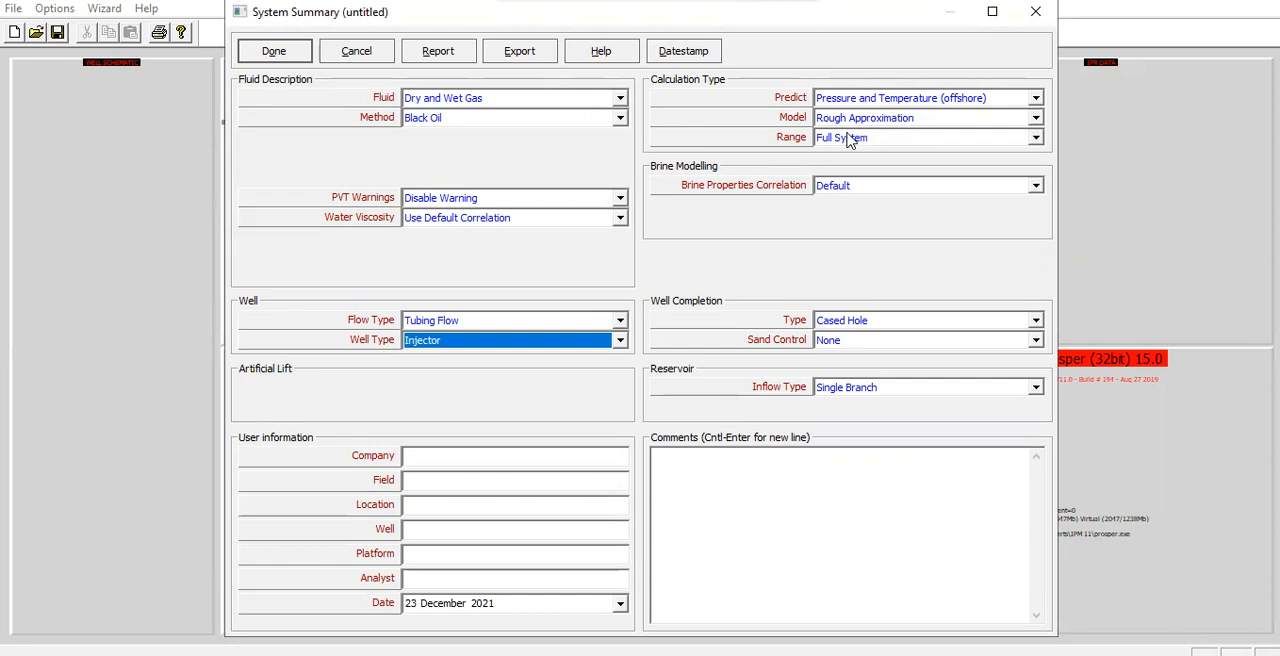
{"action": "mouse_move", "coordinate": [844, 138]}
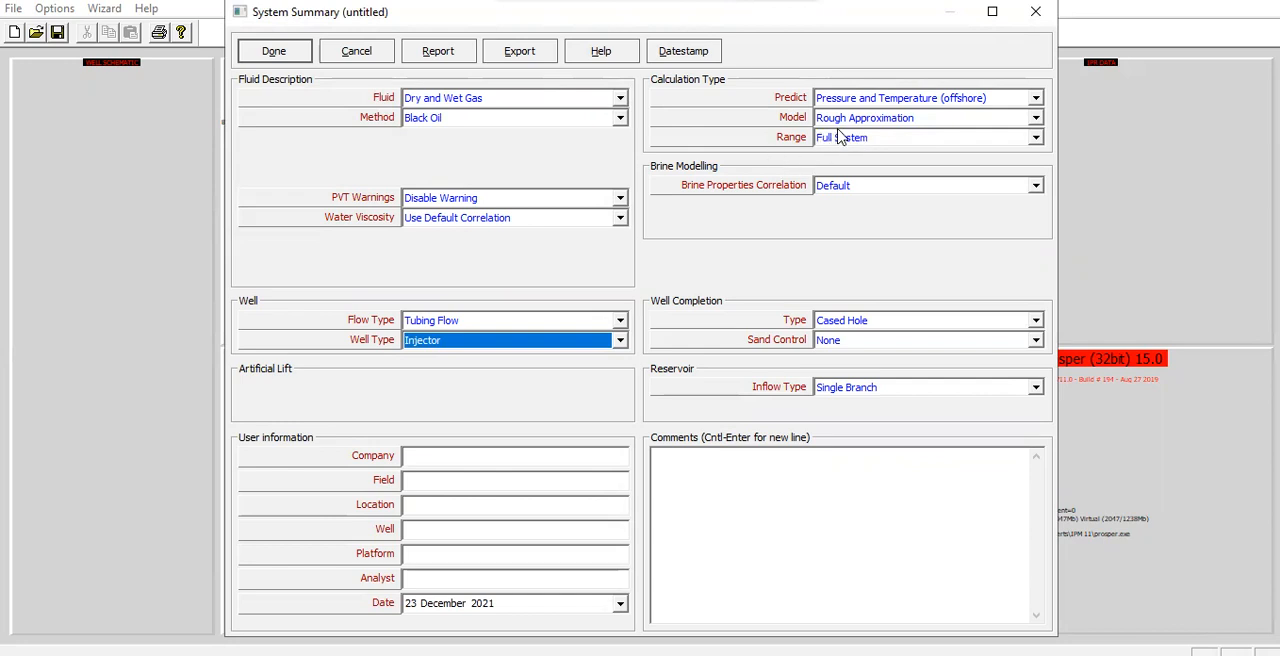
{"action": "mouse_move", "coordinate": [704, 212]}
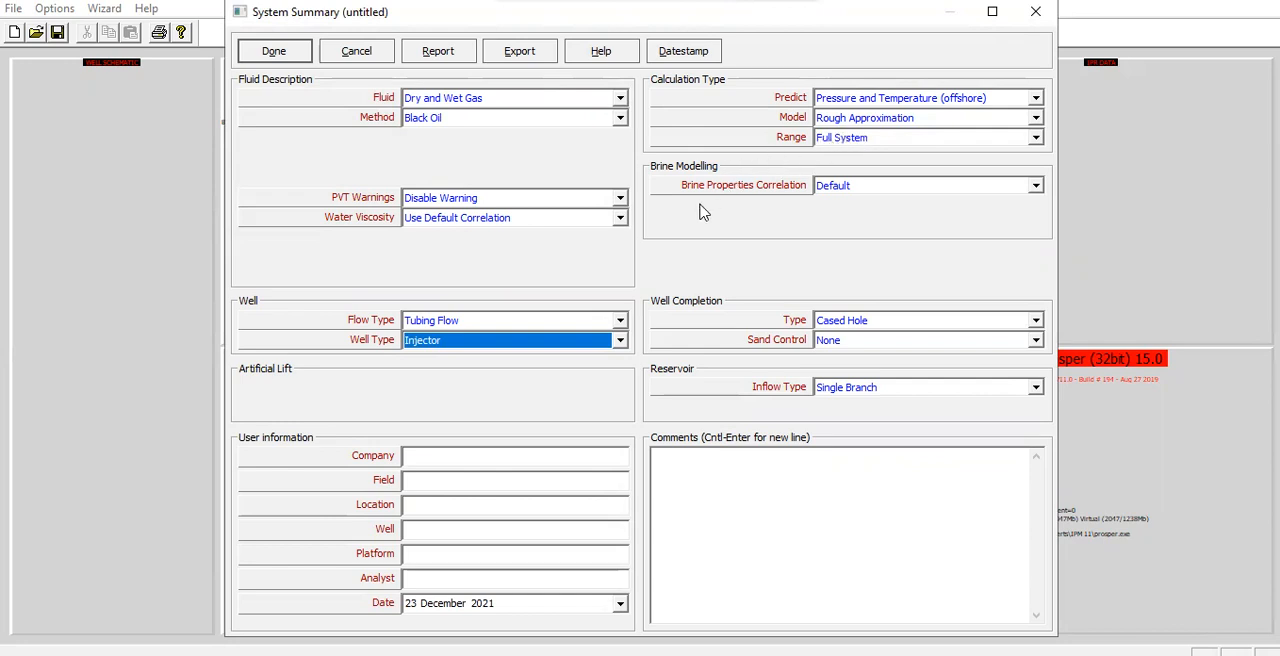
{"action": "mouse_move", "coordinate": [850, 196]}
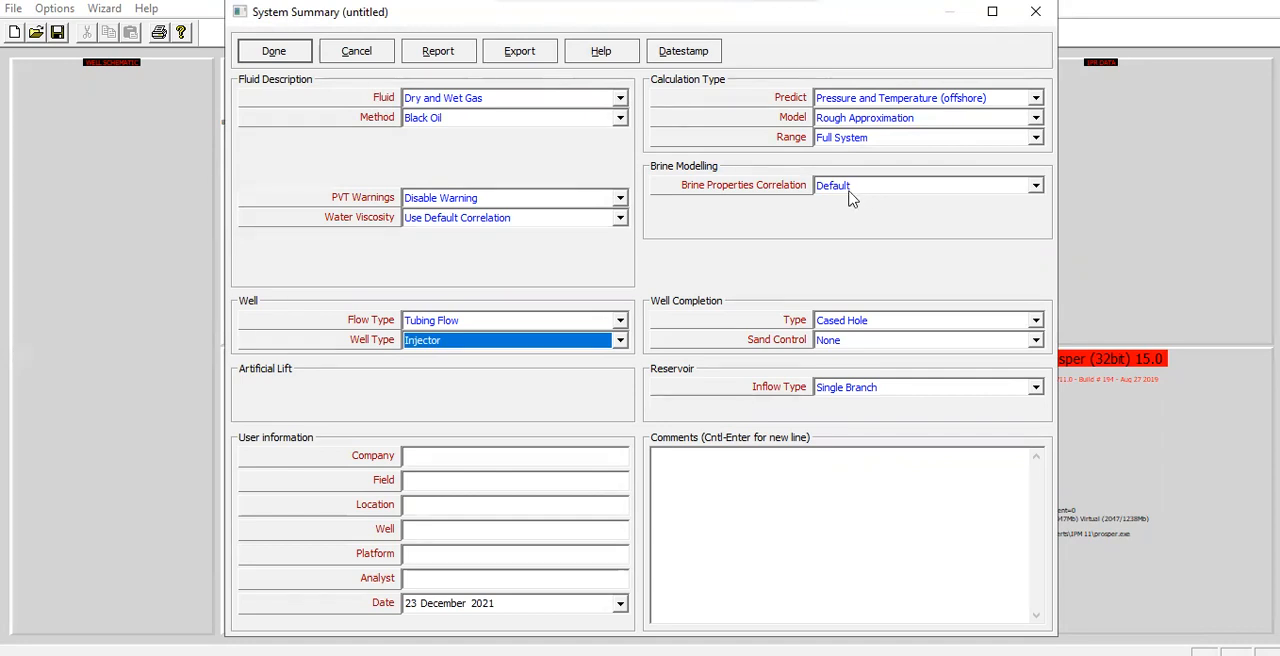
{"action": "mouse_move", "coordinate": [824, 320]}
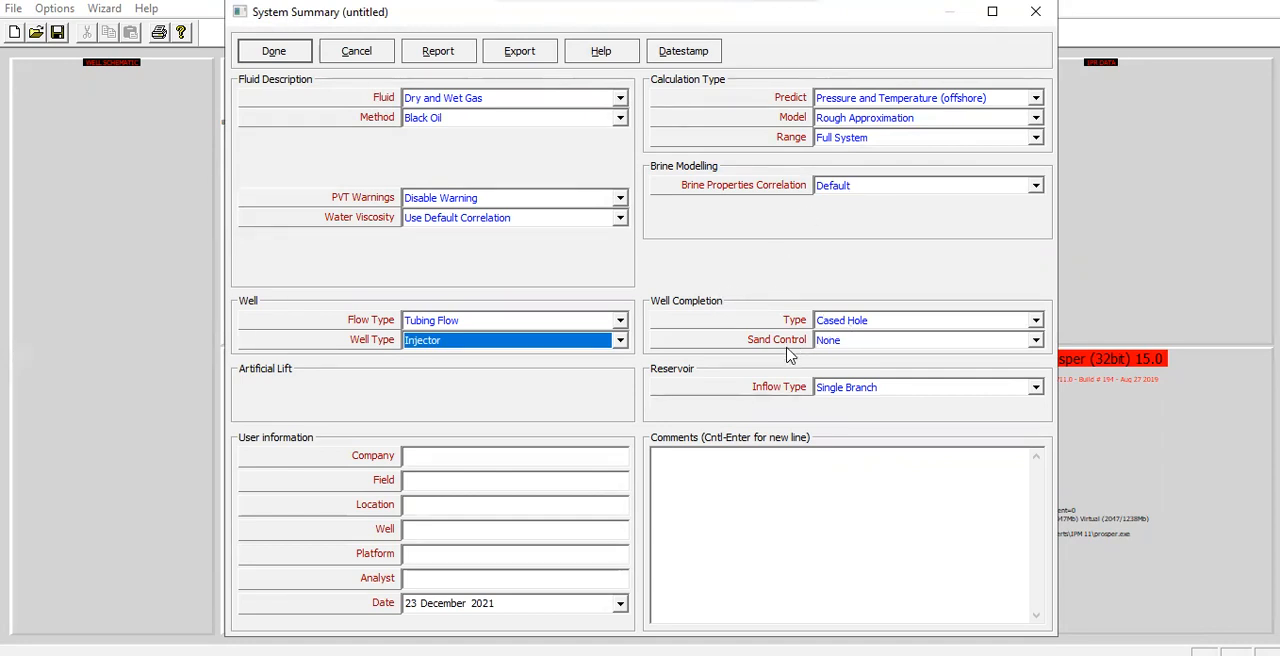
{"action": "mouse_move", "coordinate": [830, 352]}
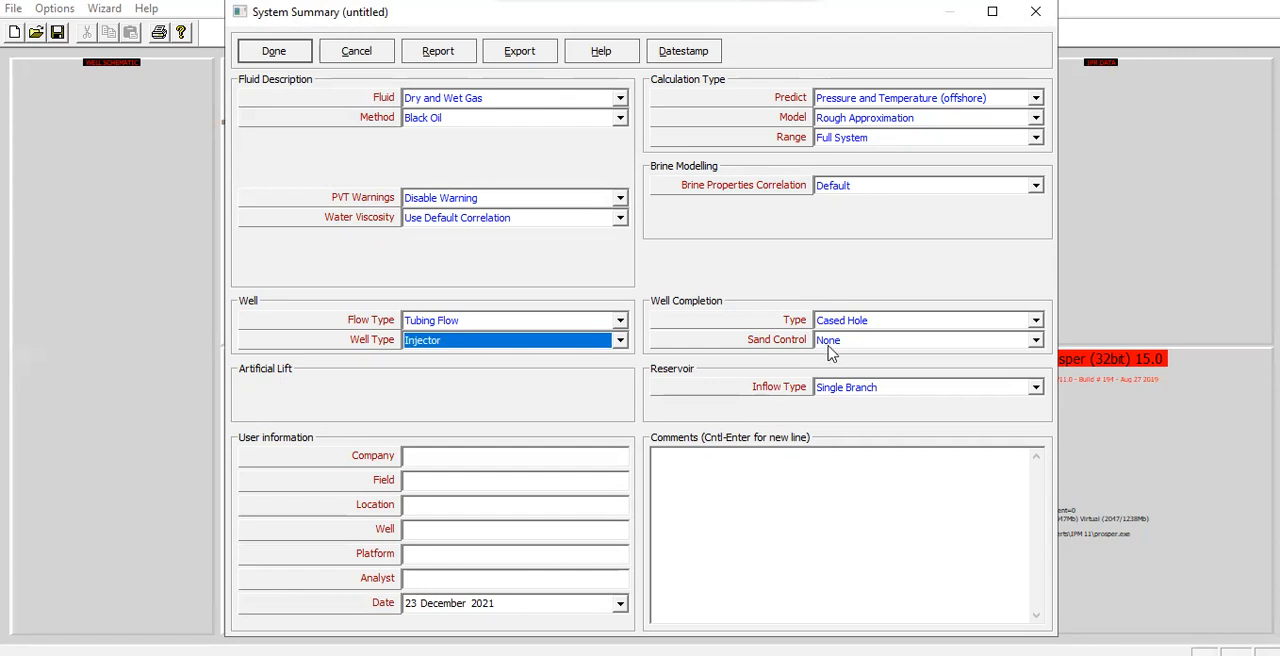
{"action": "mouse_move", "coordinate": [816, 414]}
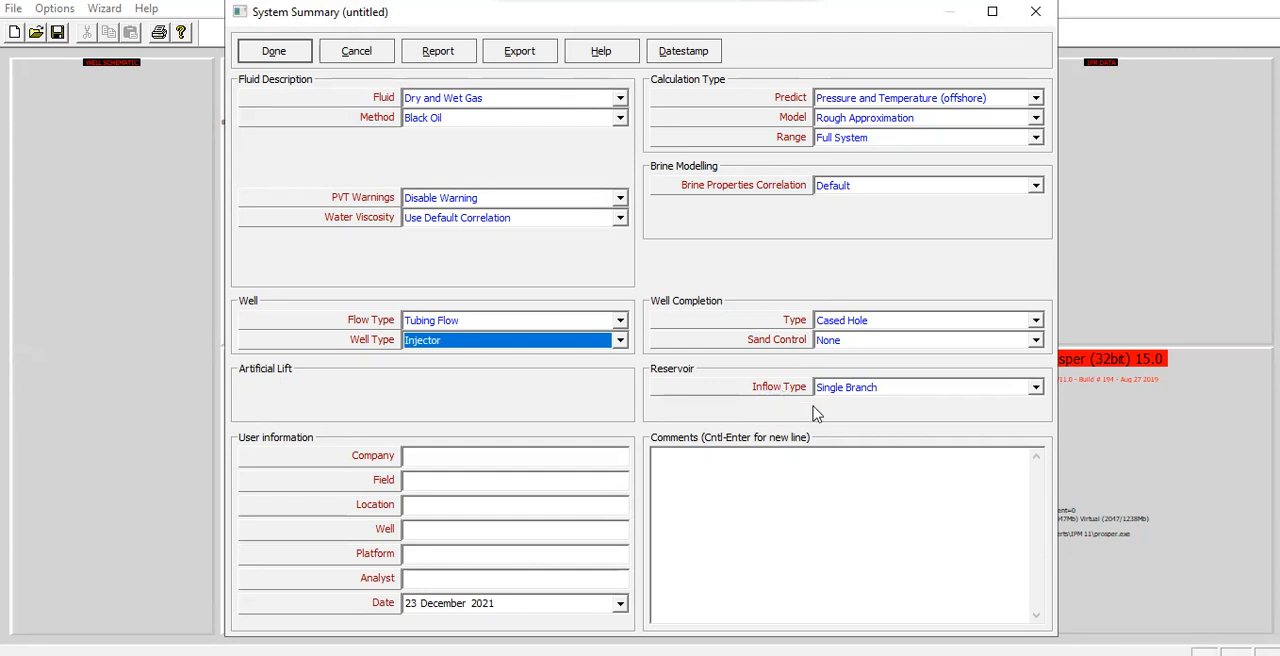
{"action": "mouse_move", "coordinate": [344, 460]}
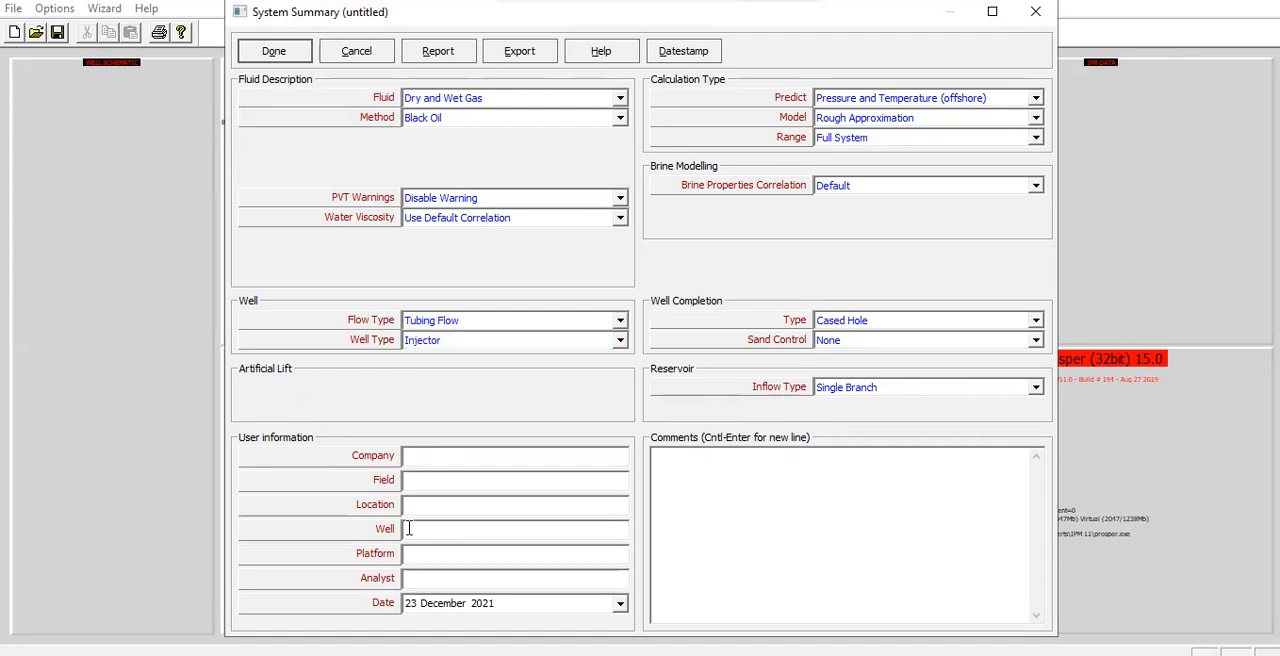
{"action": "mouse_move", "coordinate": [436, 574]}
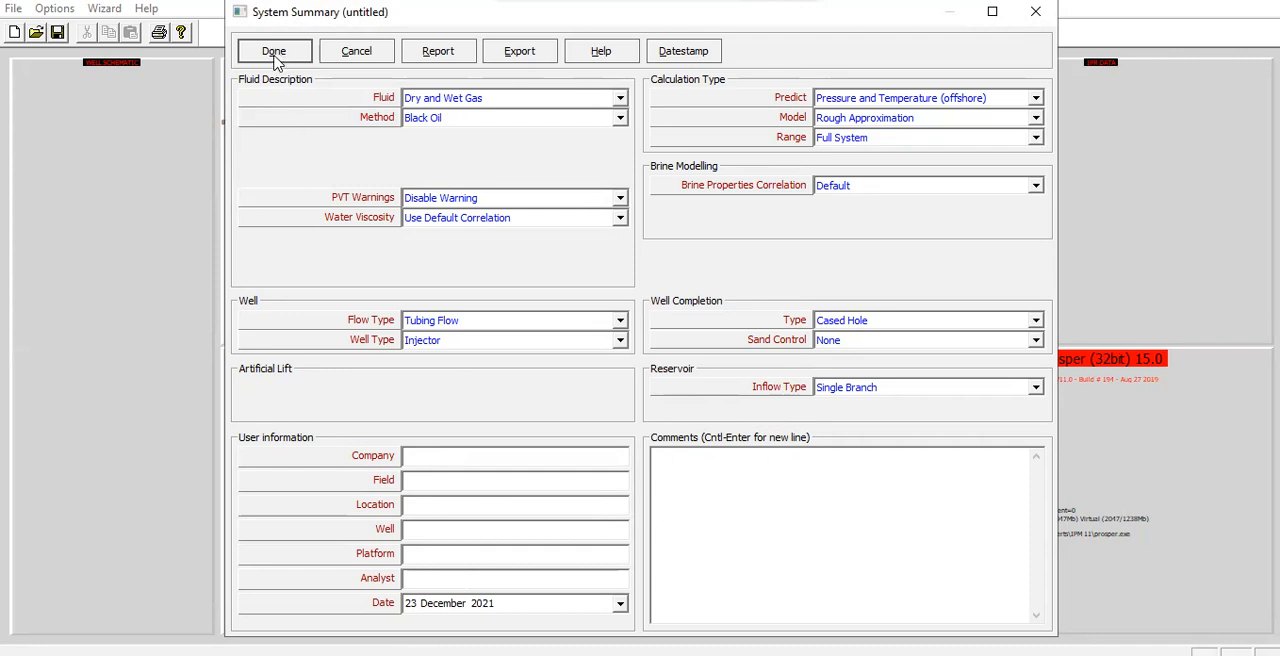
Step: Accept the gas injector System Summary with Done
{"action": "left_click", "coordinate": [274, 52]}
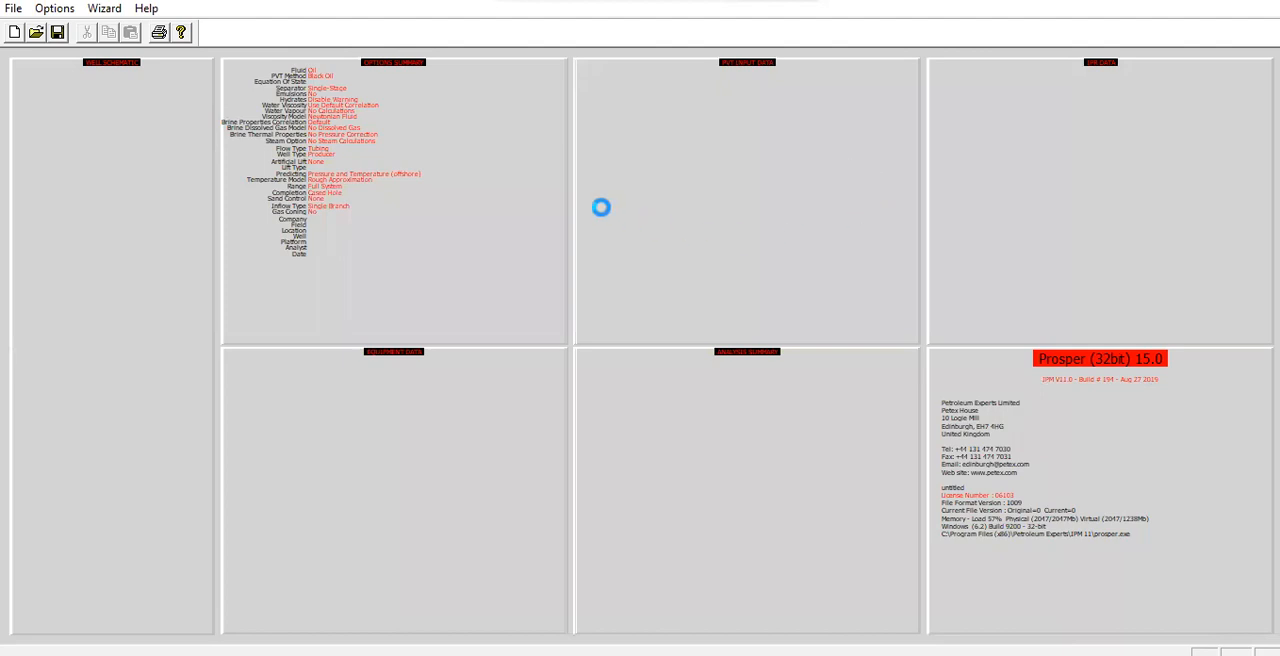
{"action": "mouse_move", "coordinate": [628, 184]}
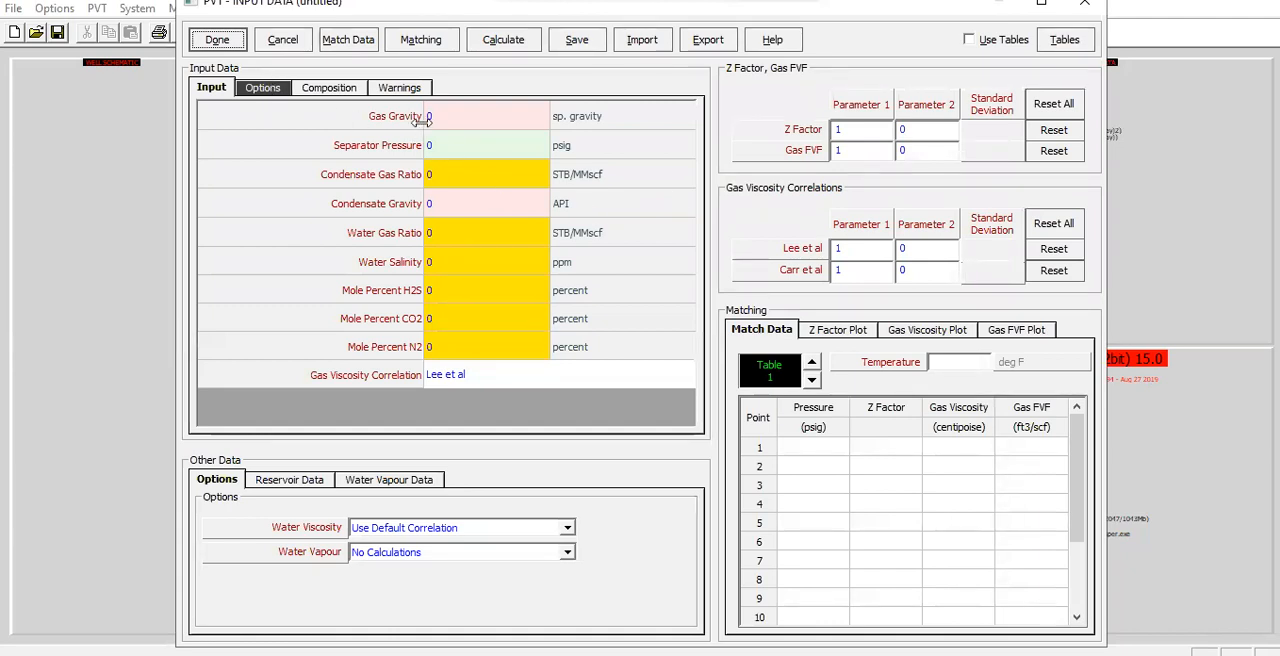
Step: Enter gas gravity 0.77, separator pressure 100 psig and condensate gravity 67
{"action": "left_click", "coordinate": [486, 116]}
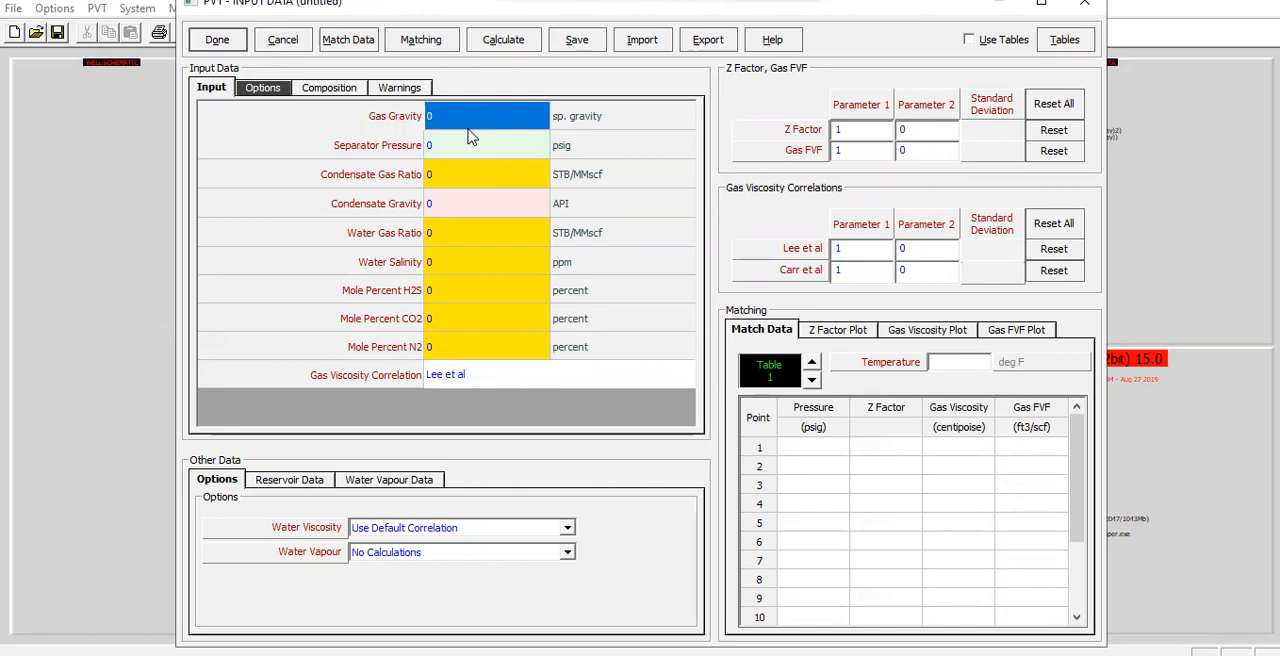
{"action": "type", "text": "0.77"}
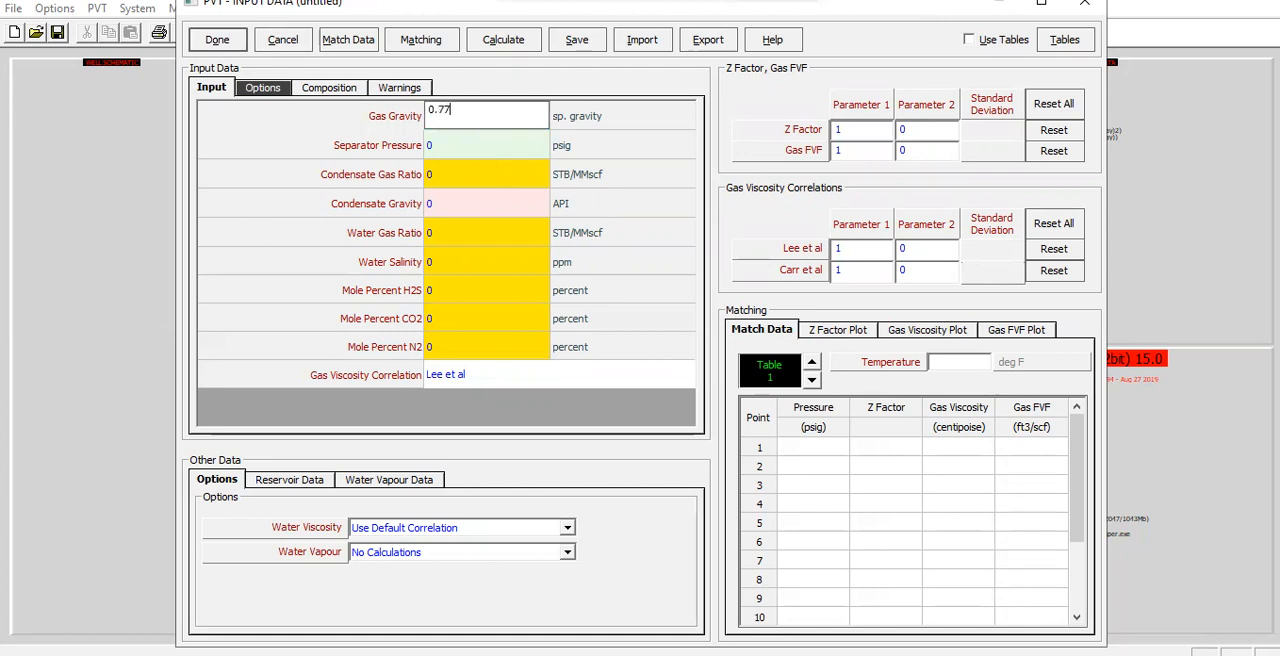
{"action": "type", "text": "100"}
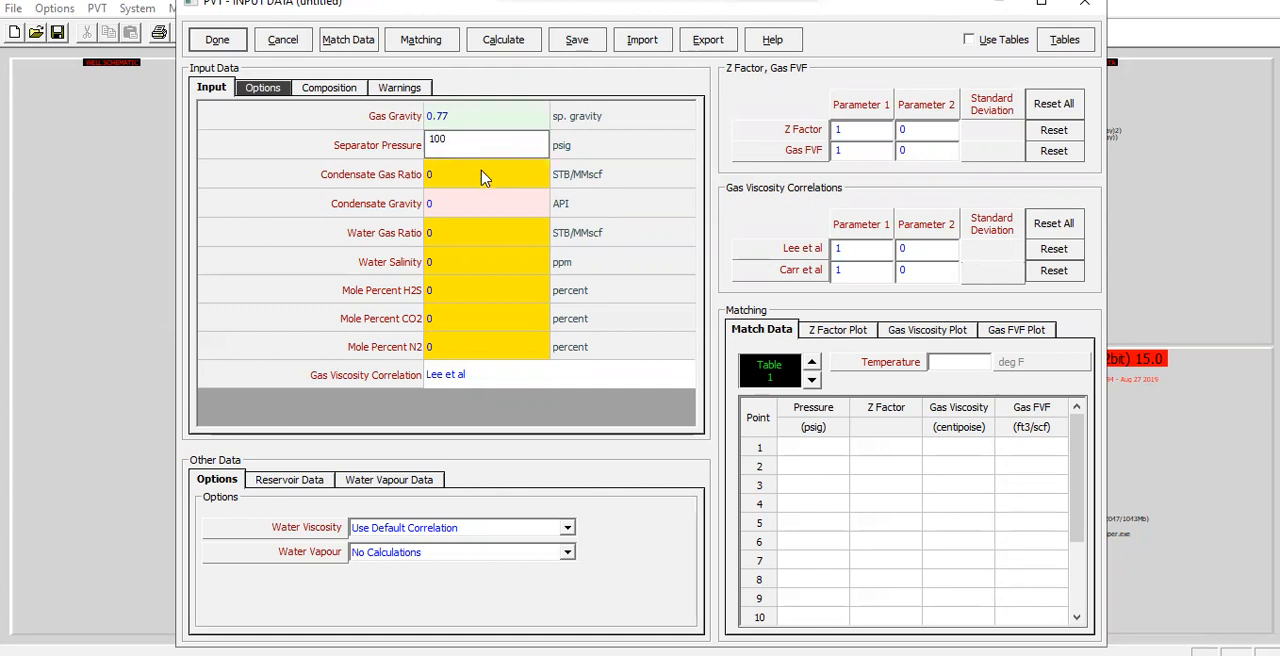
{"action": "left_click", "coordinate": [484, 174]}
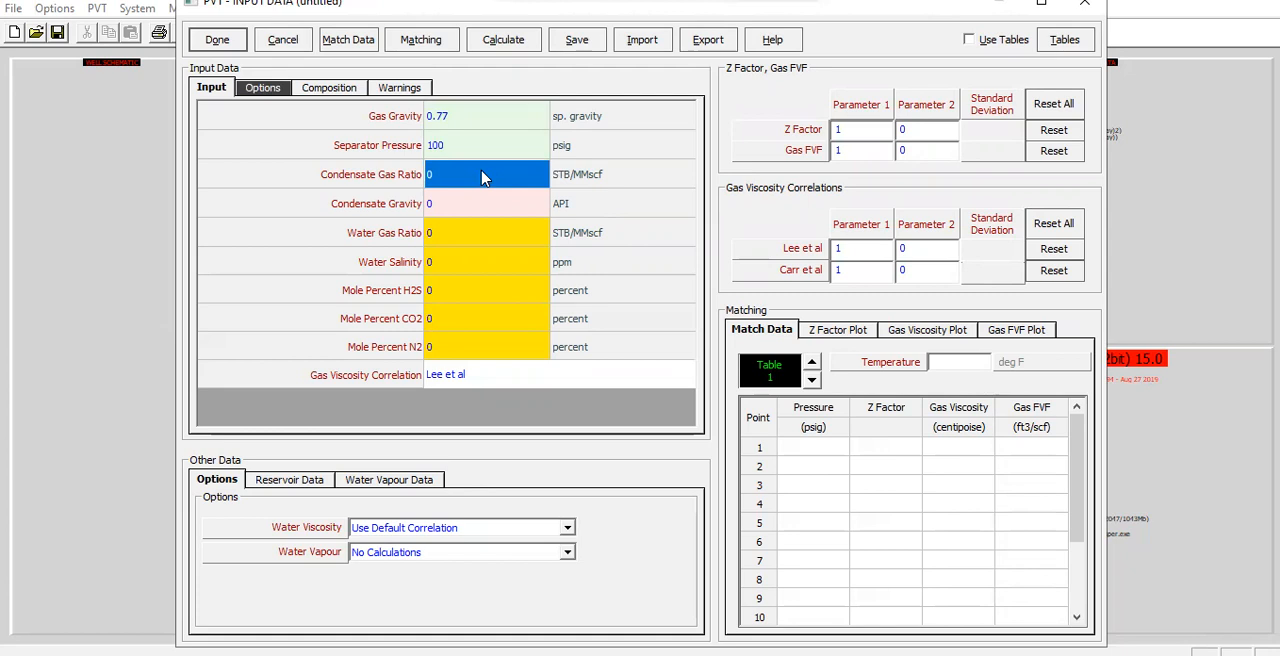
{"action": "mouse_move", "coordinate": [424, 208]}
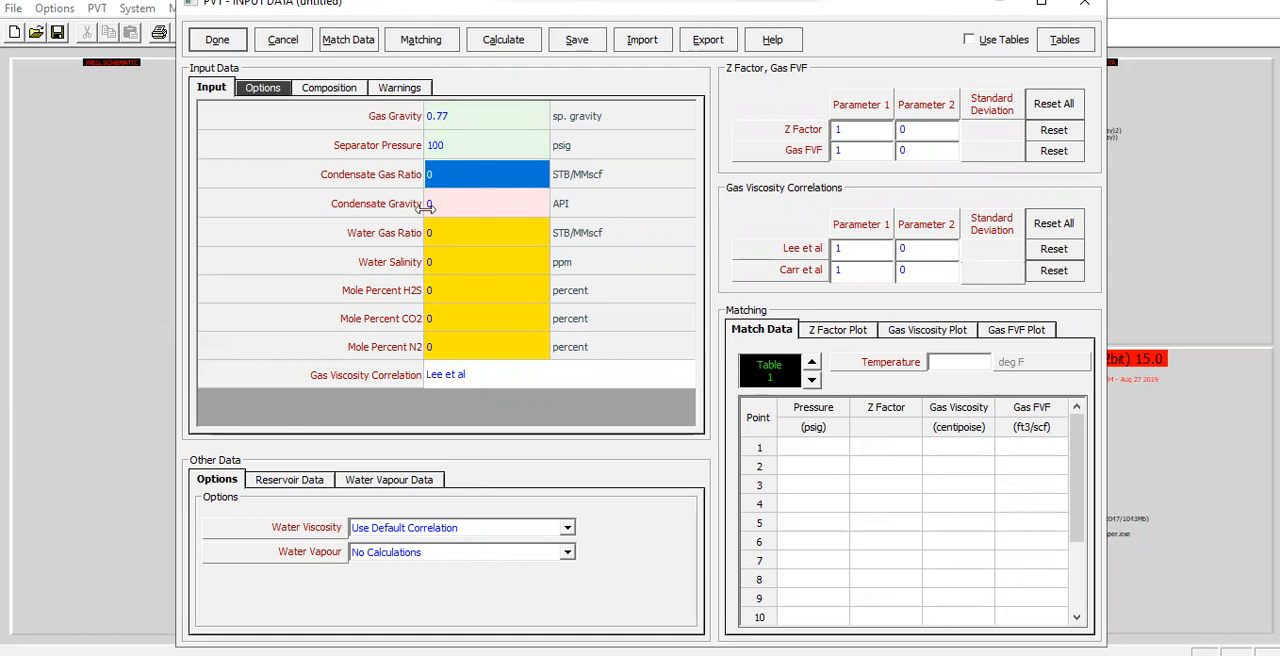
{"action": "left_click", "coordinate": [488, 204]}
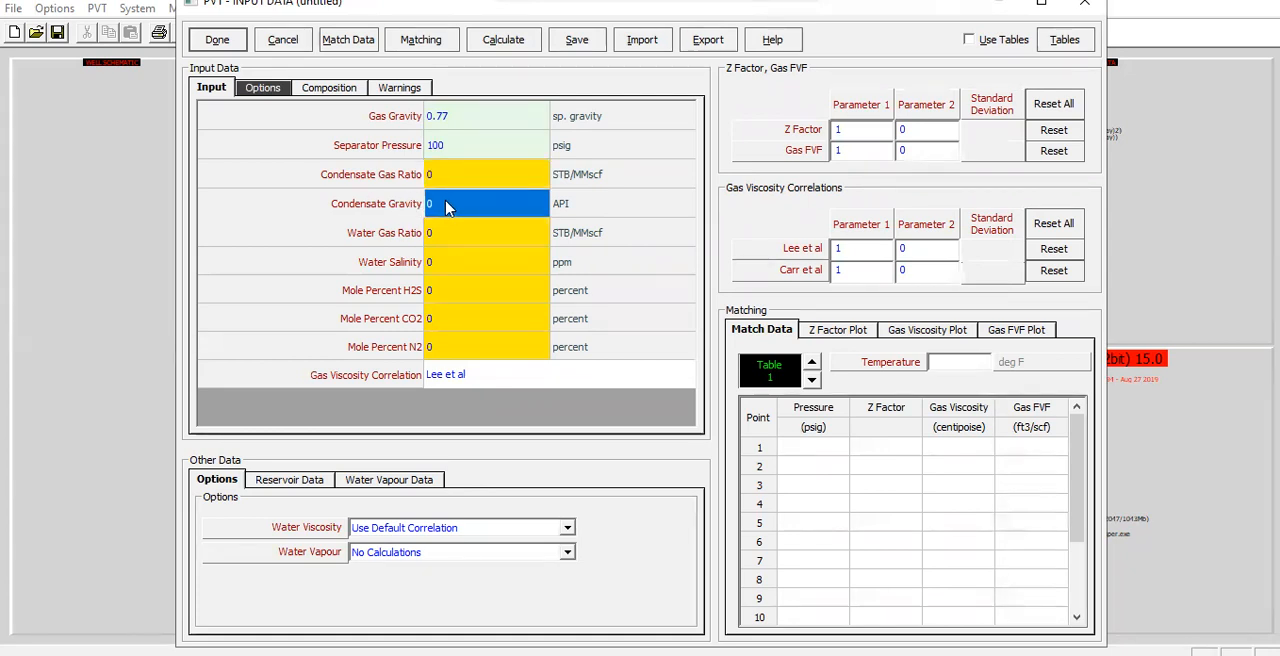
{"action": "type", "text": "67"}
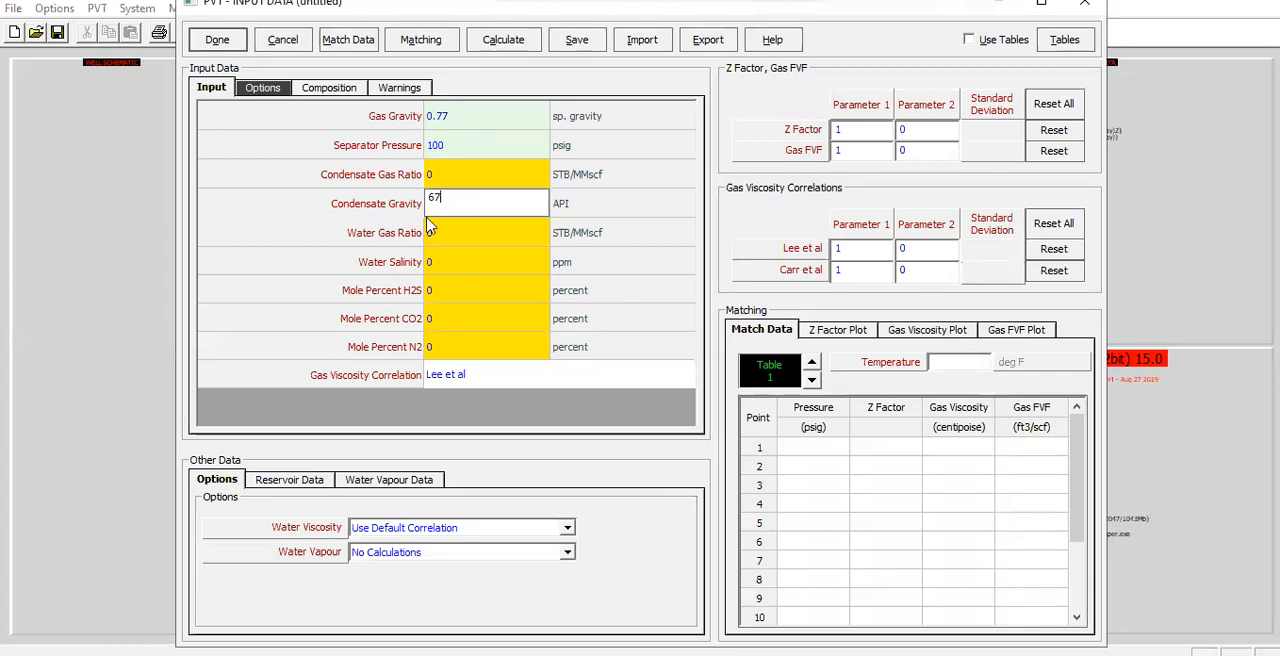
{"action": "left_click", "coordinate": [488, 232]}
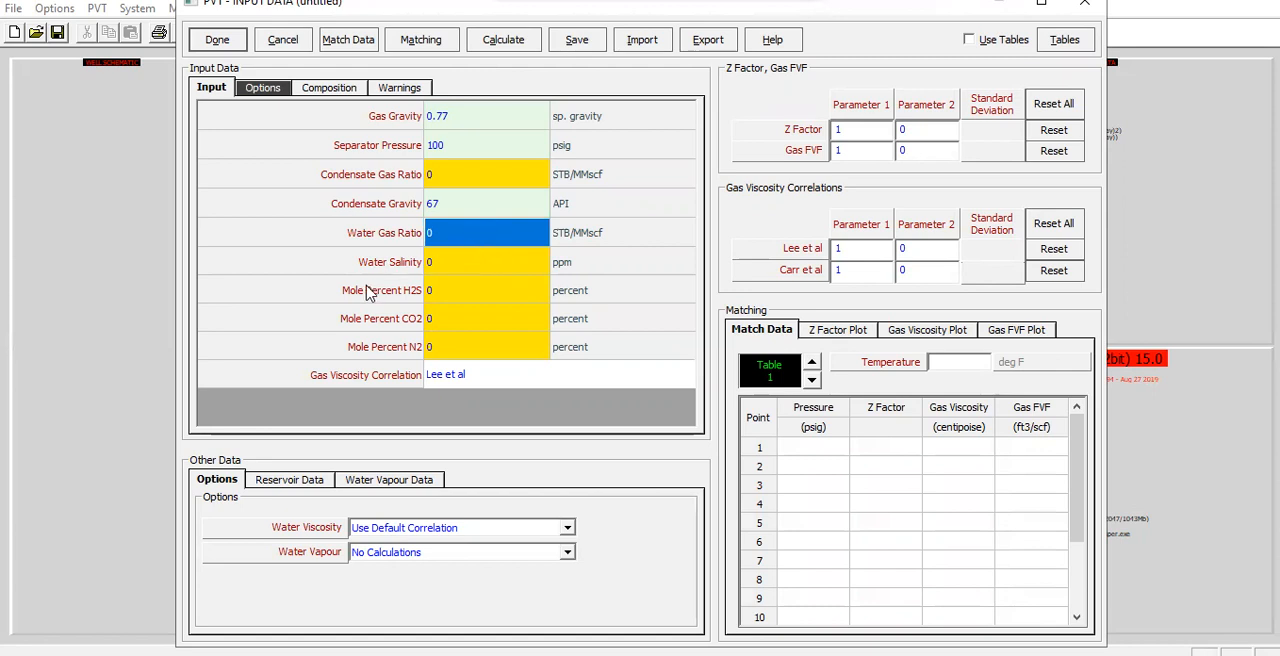
Step: Enter water salinity 100000 ppm, CO2 0.368 percent and N2 4.005 percent
{"action": "left_click", "coordinate": [484, 260]}
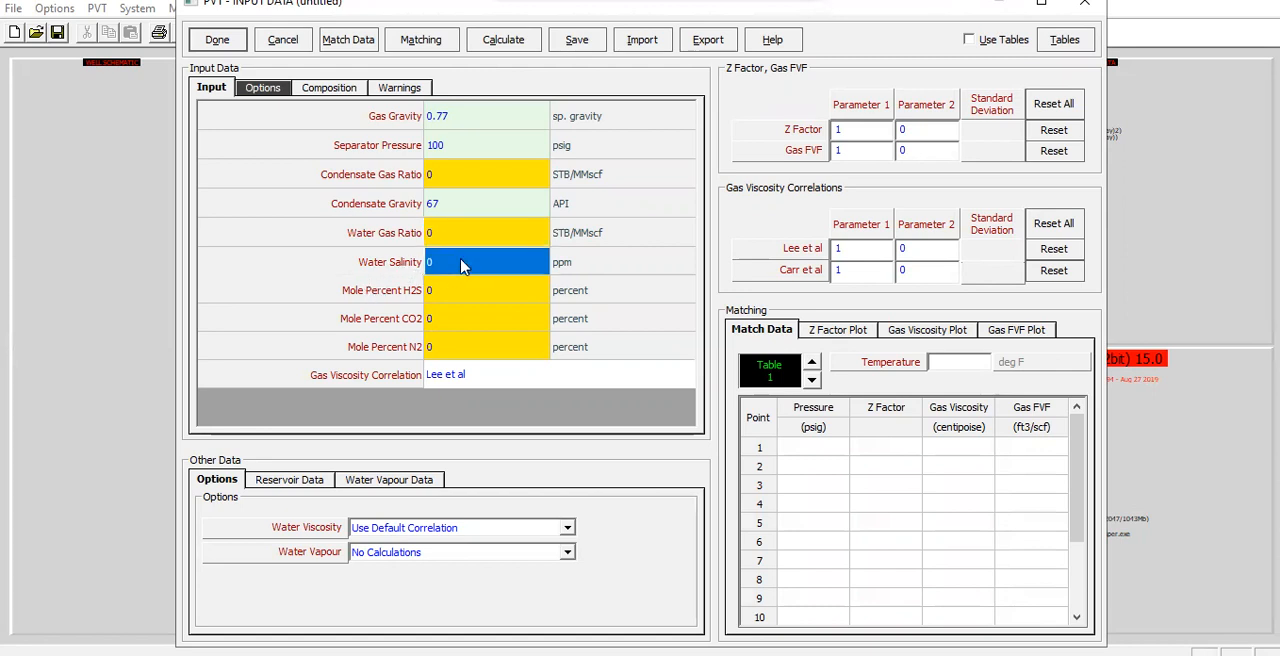
{"action": "type", "text": "100000"}
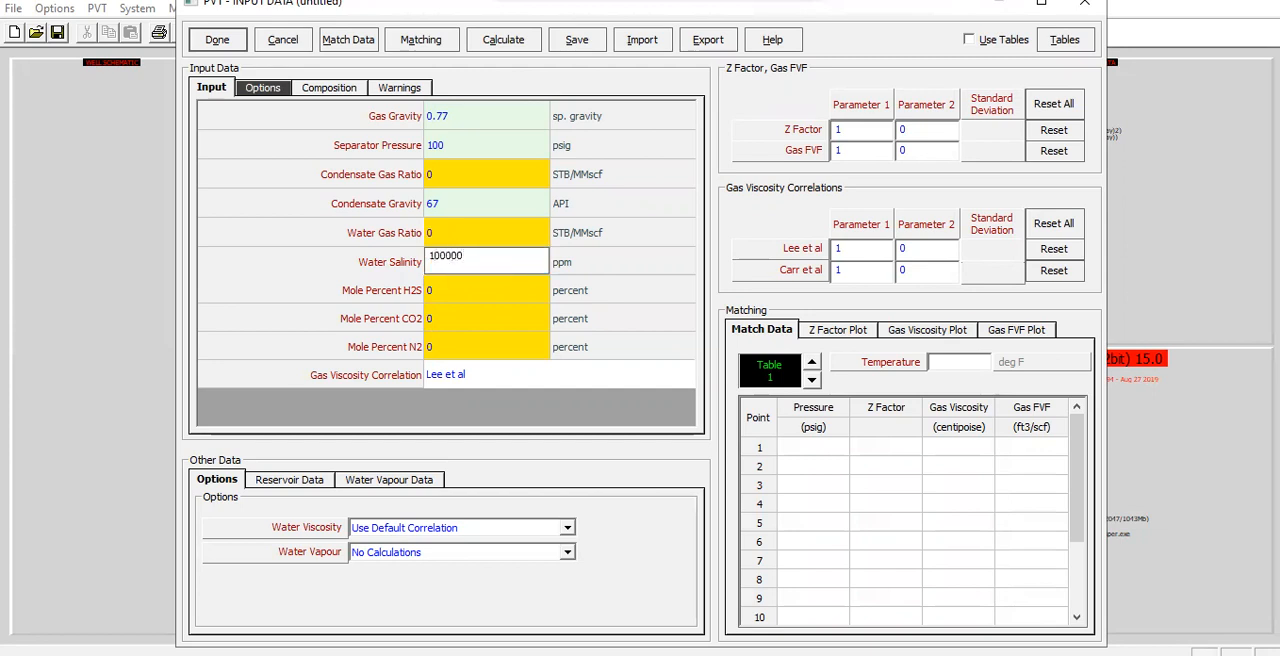
{"action": "left_click", "coordinate": [486, 290]}
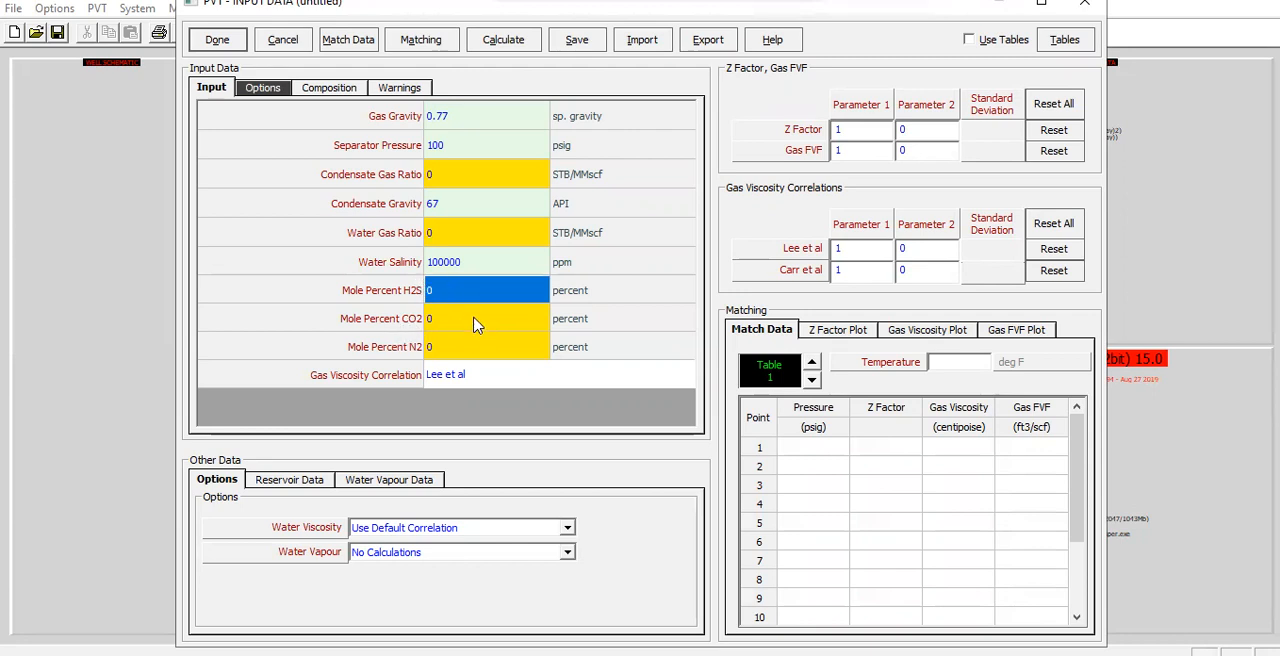
{"action": "left_click", "coordinate": [486, 318]}
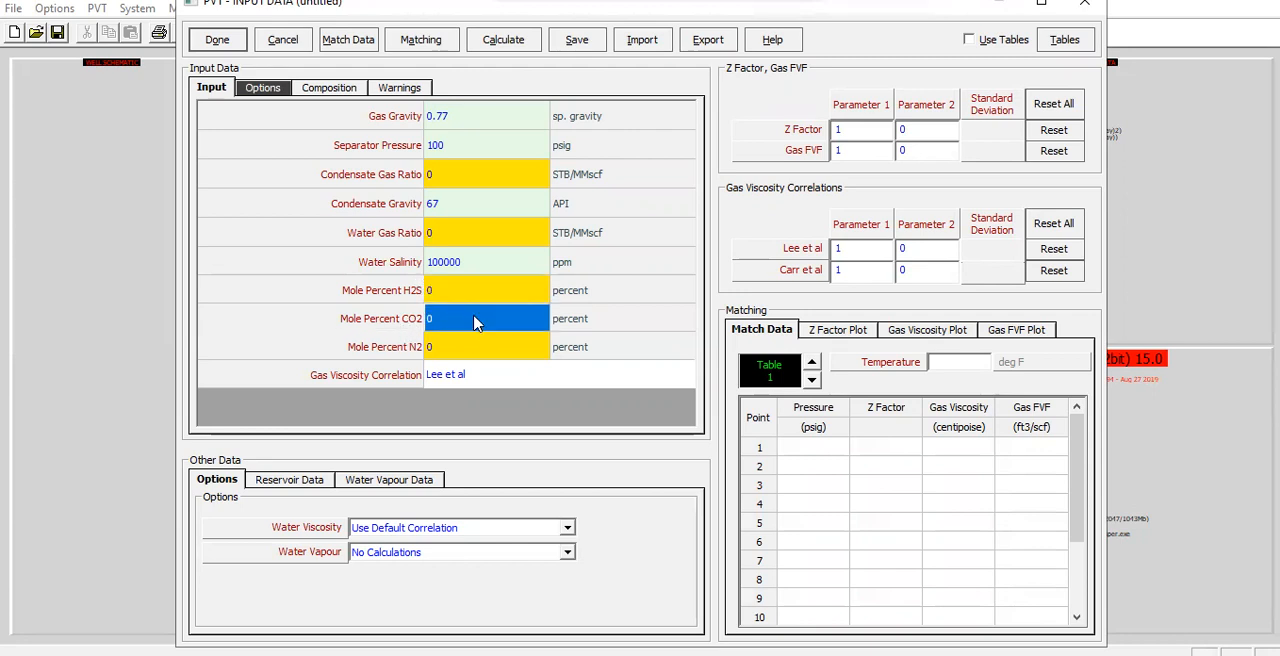
{"action": "type", "text": "0.368"}
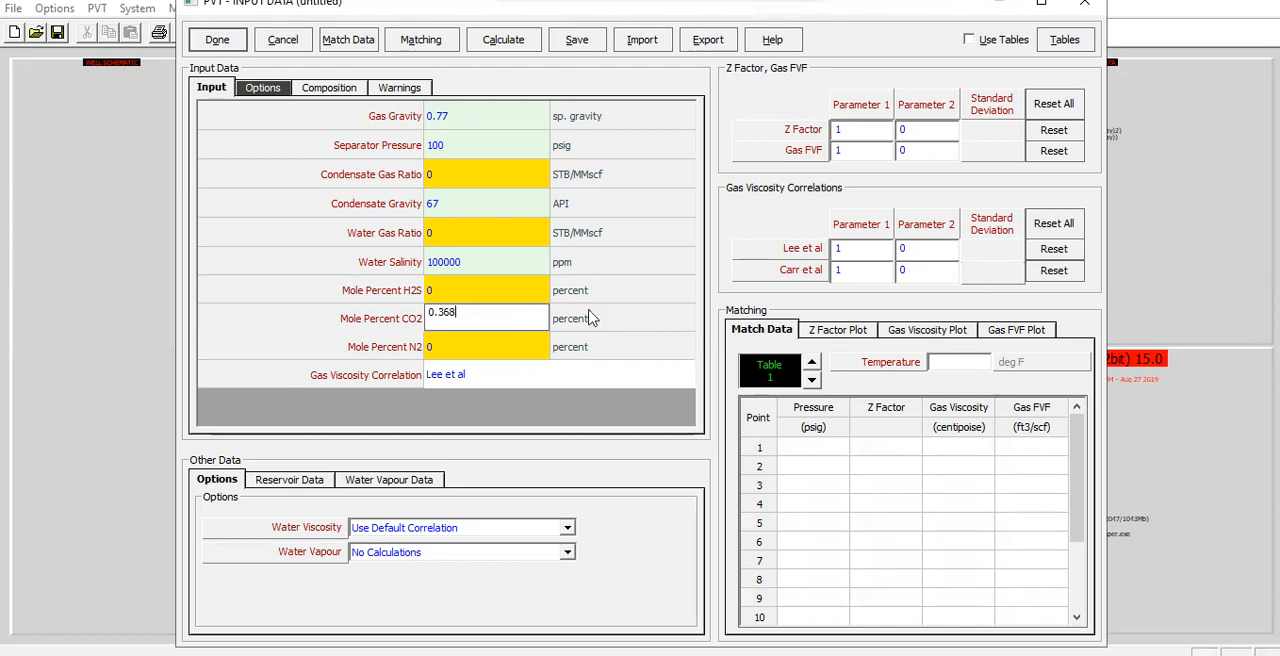
{"action": "mouse_move", "coordinate": [492, 356]}
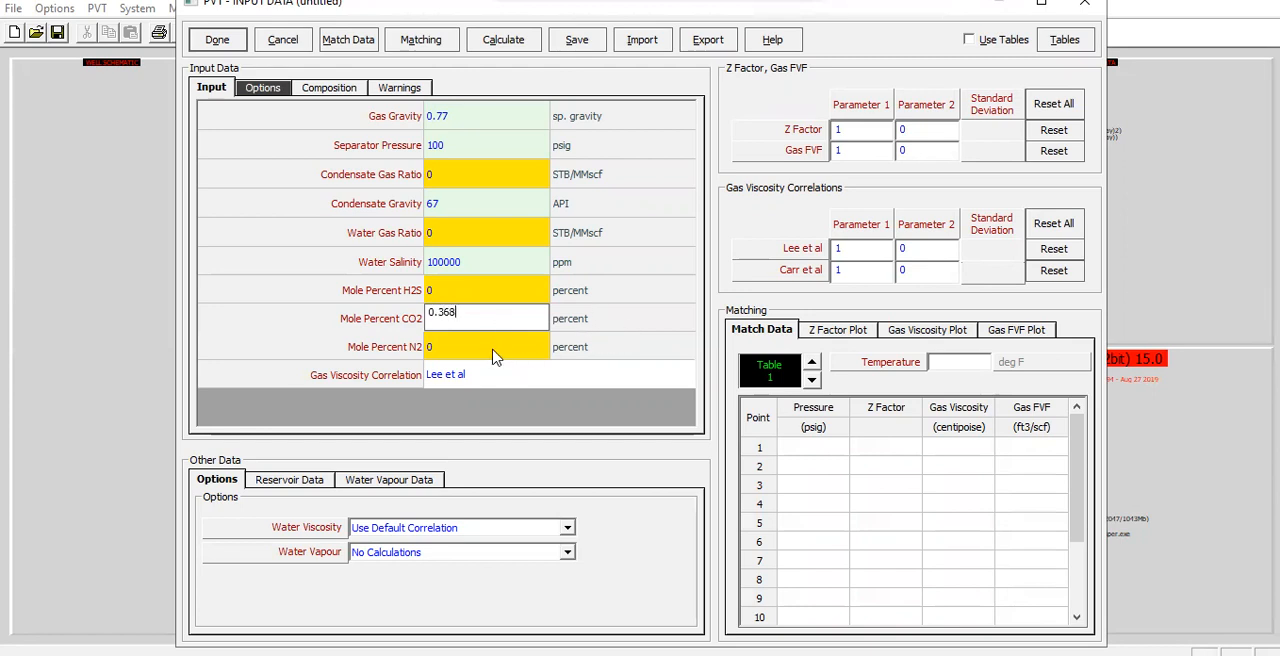
{"action": "left_click", "coordinate": [486, 346]}
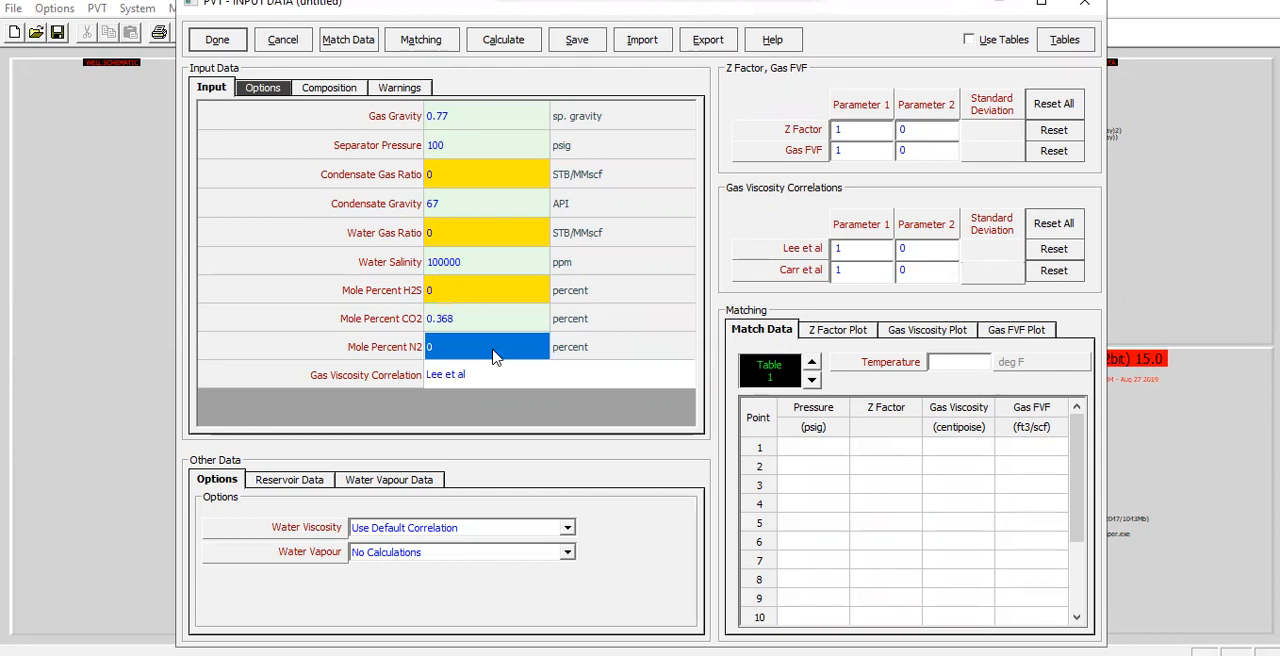
{"action": "type", "text": "4.005"}
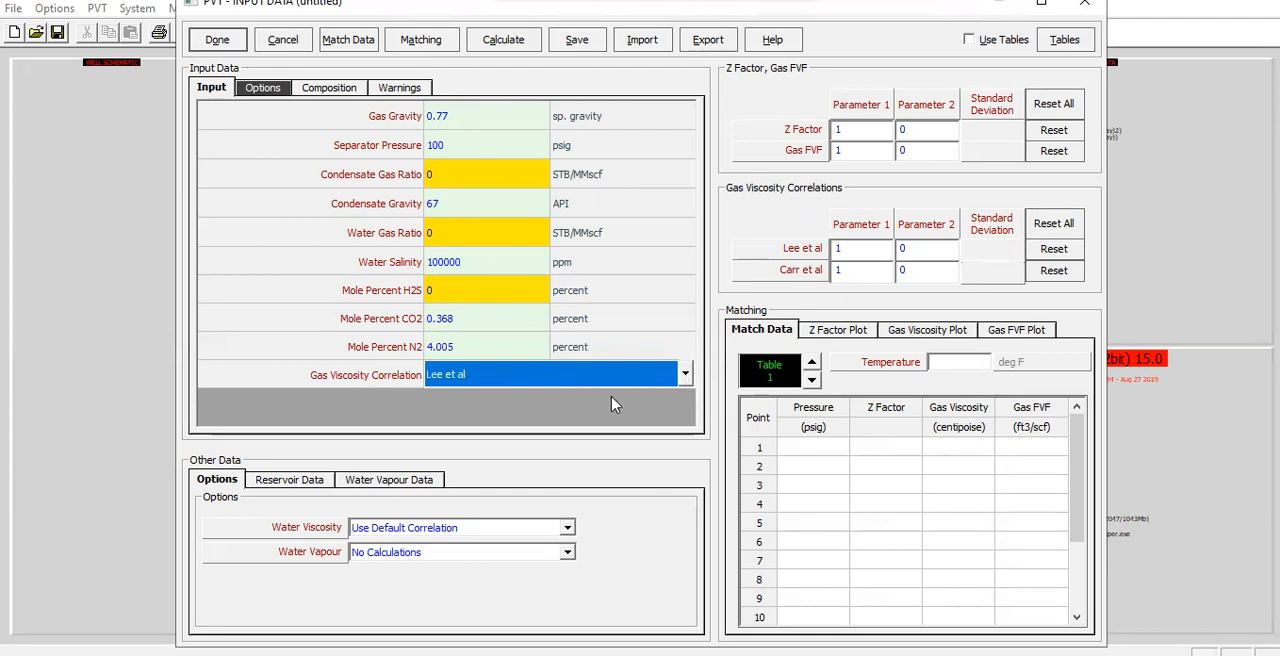
Step: Look through the Reservoir Data and Water Vapour Data sections of the PVT form
{"action": "left_click", "coordinate": [488, 318]}
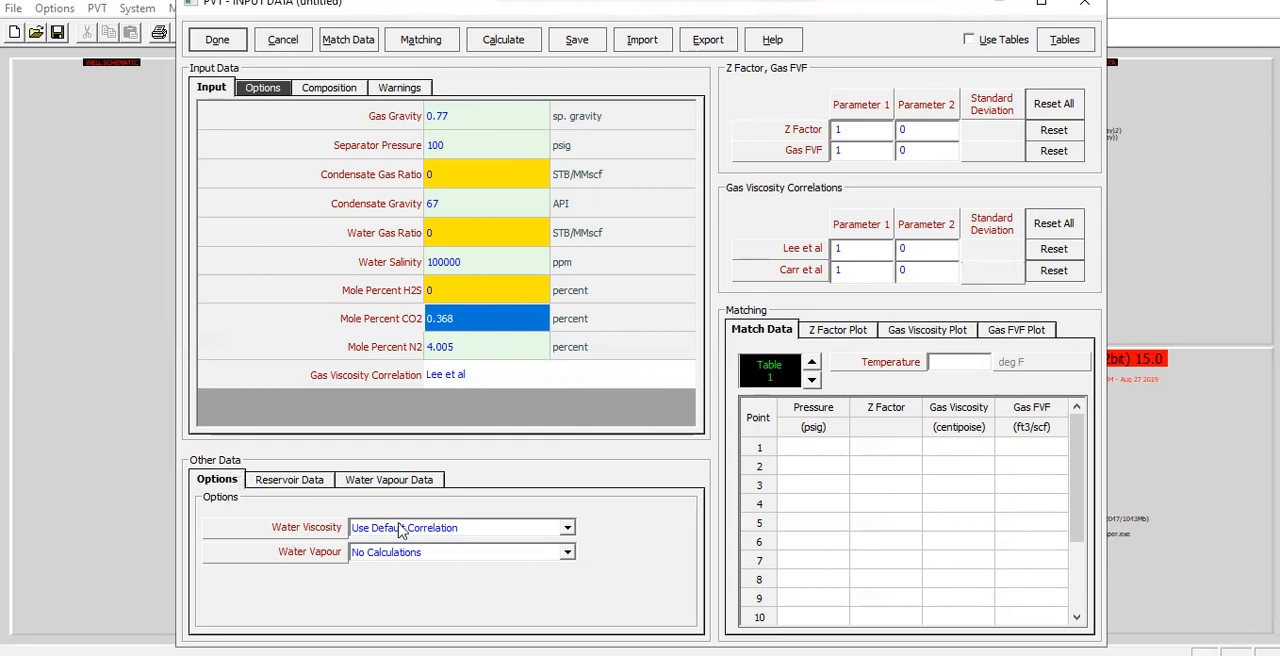
{"action": "mouse_move", "coordinate": [310, 572]}
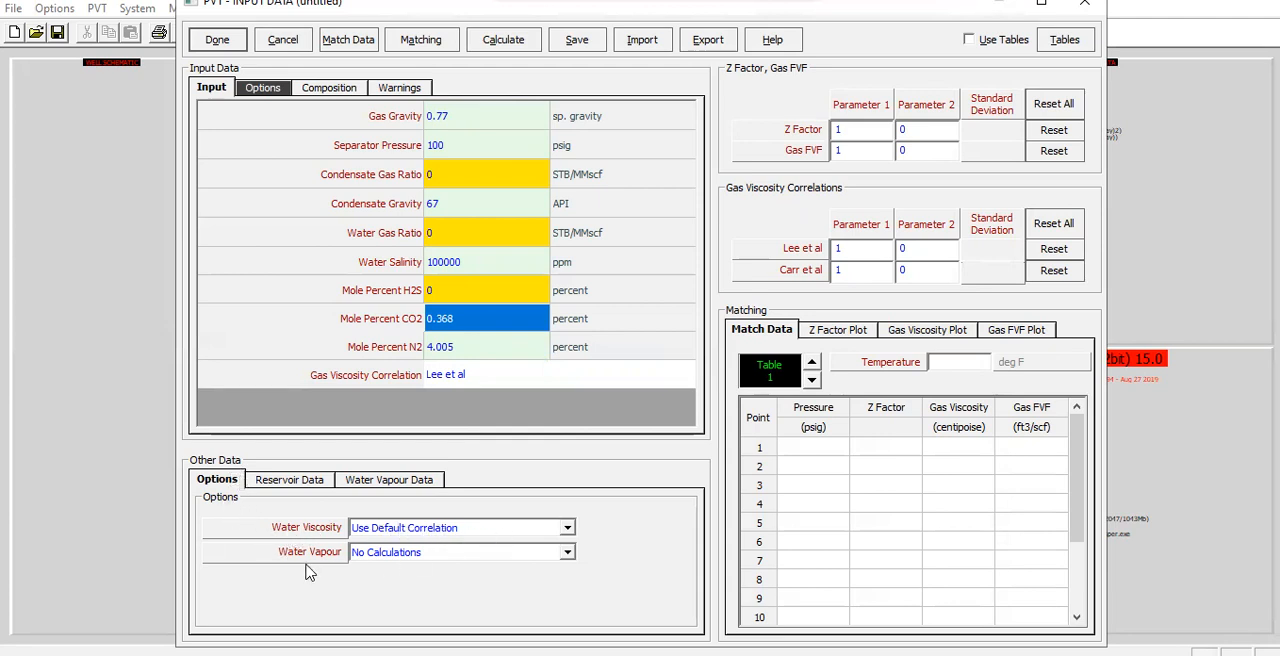
{"action": "mouse_move", "coordinate": [408, 572]}
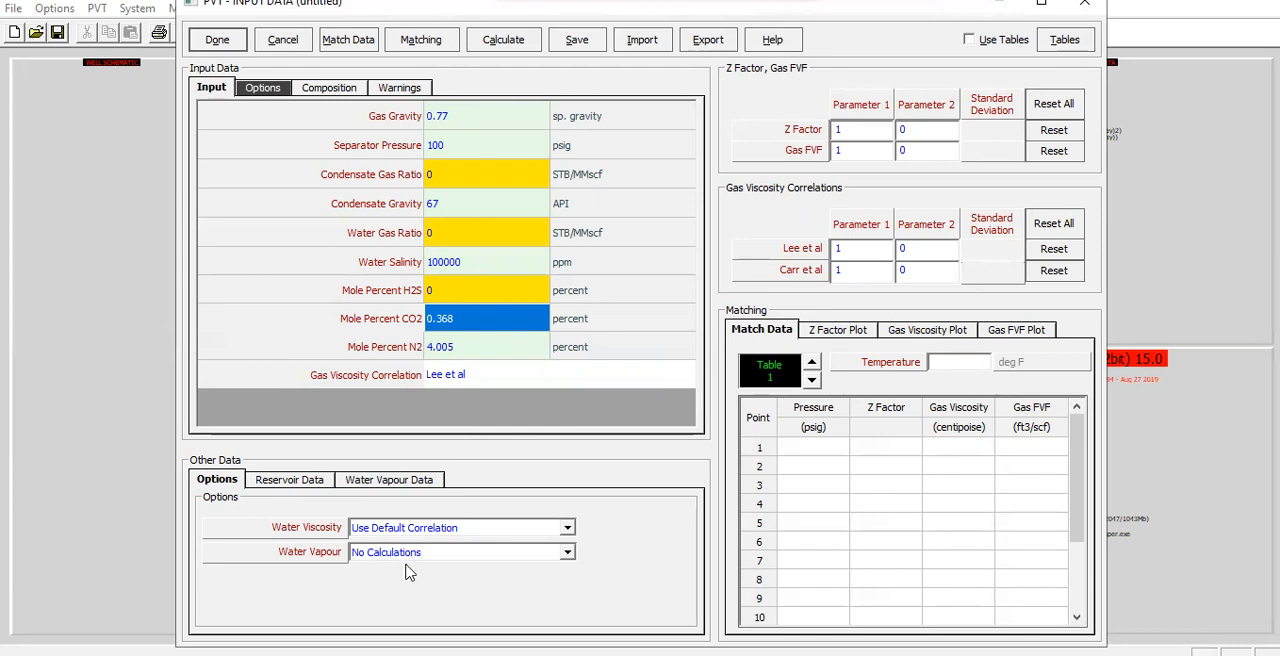
{"action": "mouse_move", "coordinate": [304, 492]}
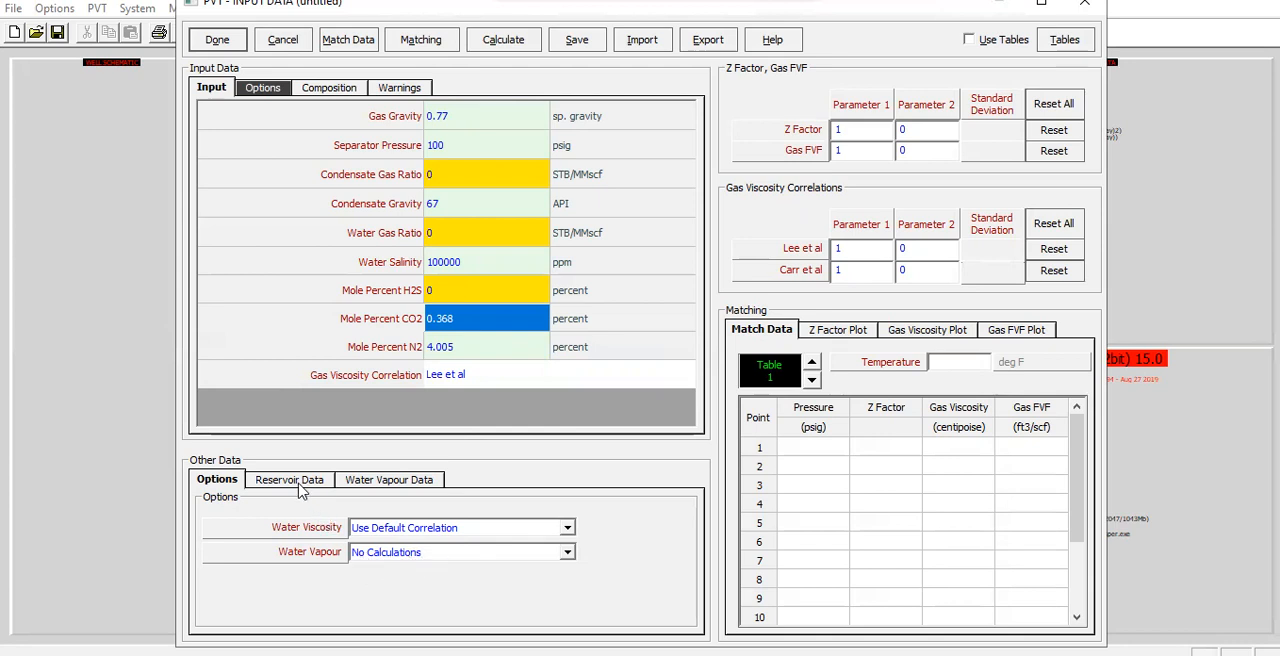
{"action": "left_click", "coordinate": [288, 480]}
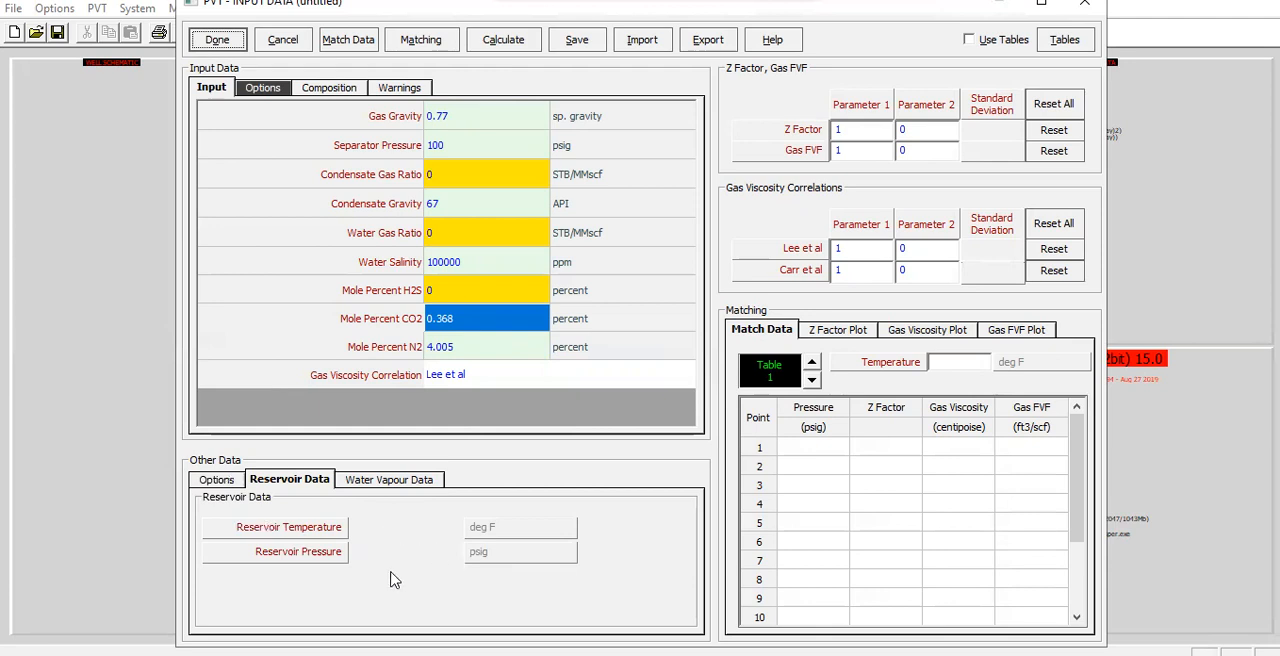
{"action": "left_click", "coordinate": [388, 480]}
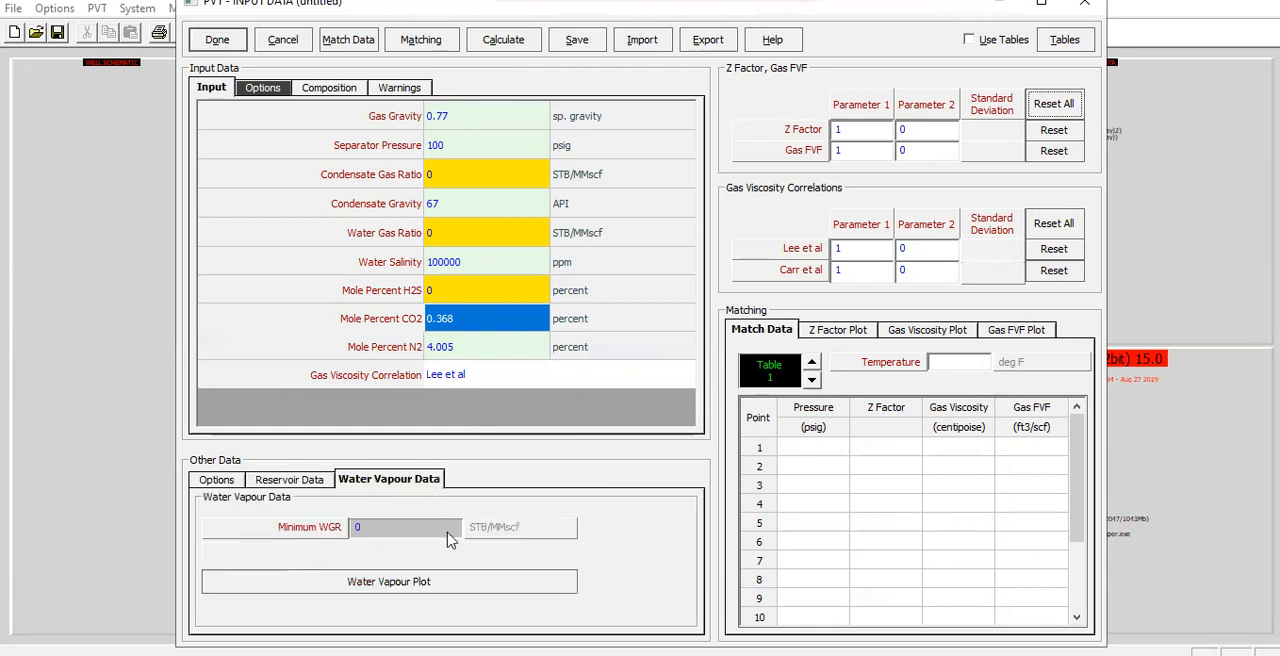
{"action": "mouse_move", "coordinate": [430, 556]}
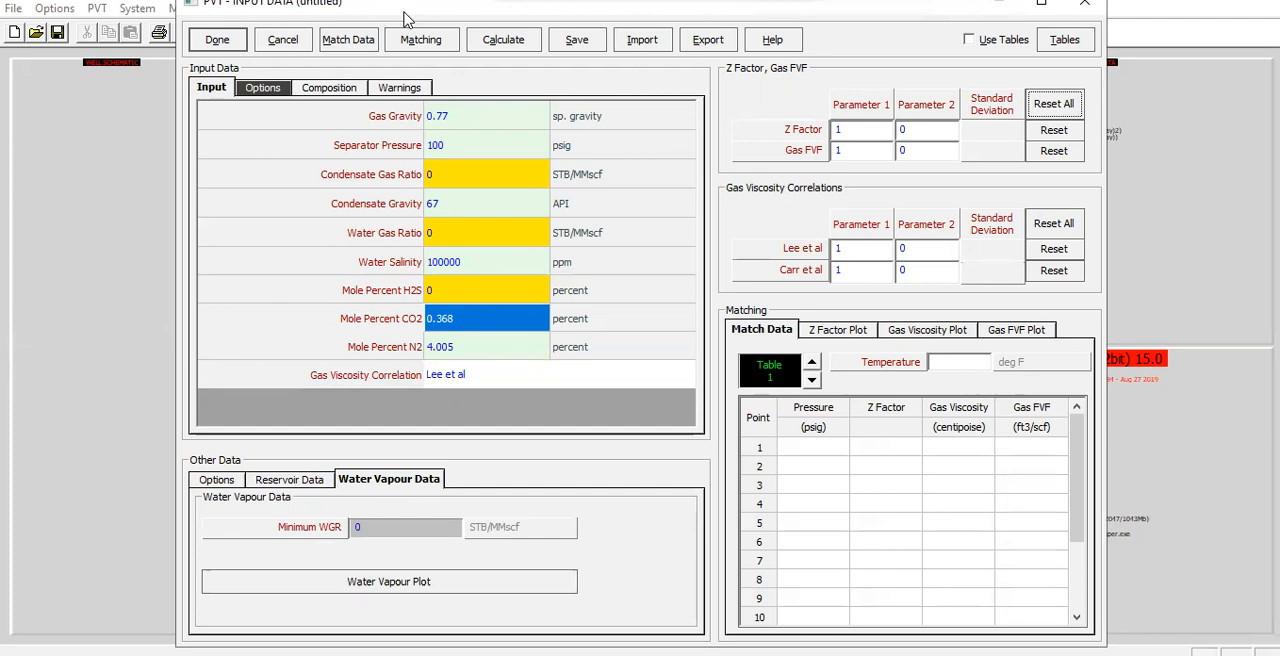
{"action": "left_click", "coordinate": [420, 40]}
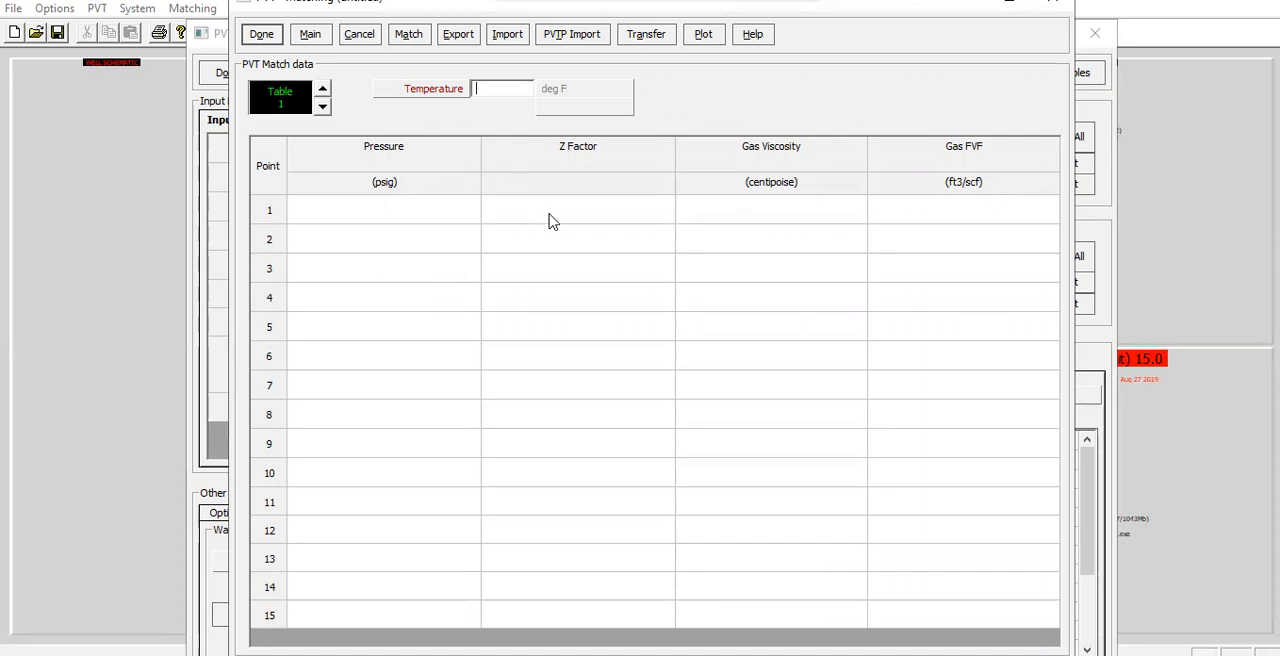
{"action": "mouse_move", "coordinate": [990, 184]}
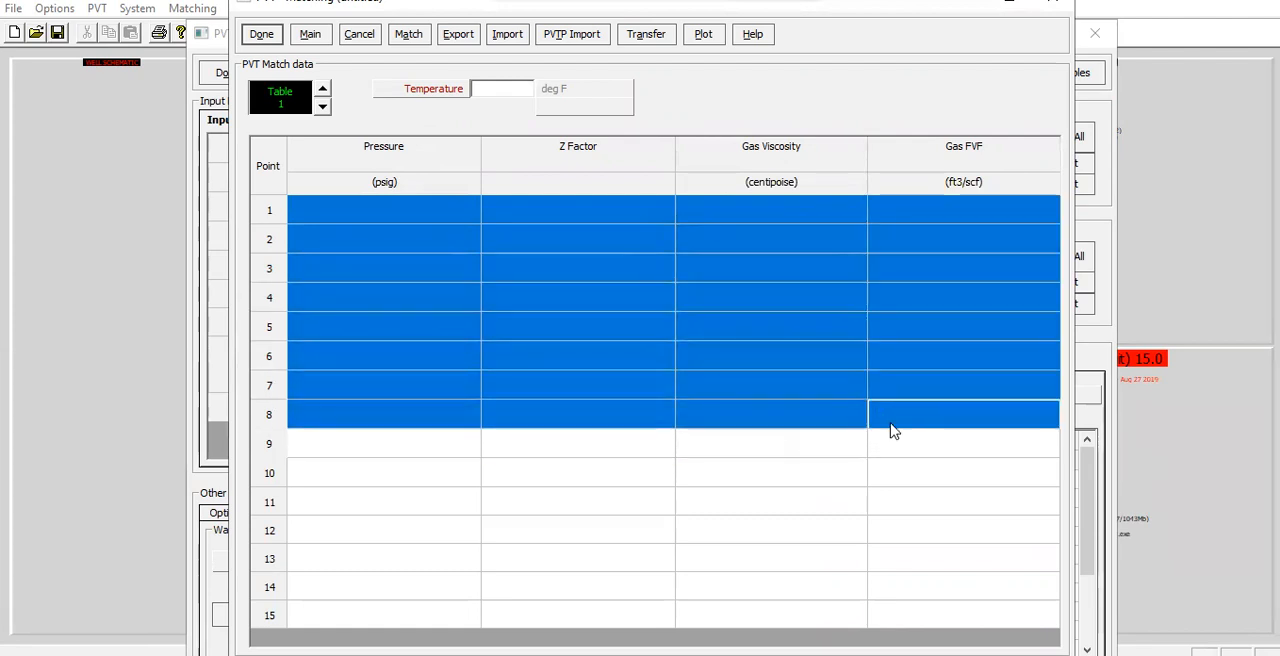
{"action": "mouse_move", "coordinate": [640, 382]}
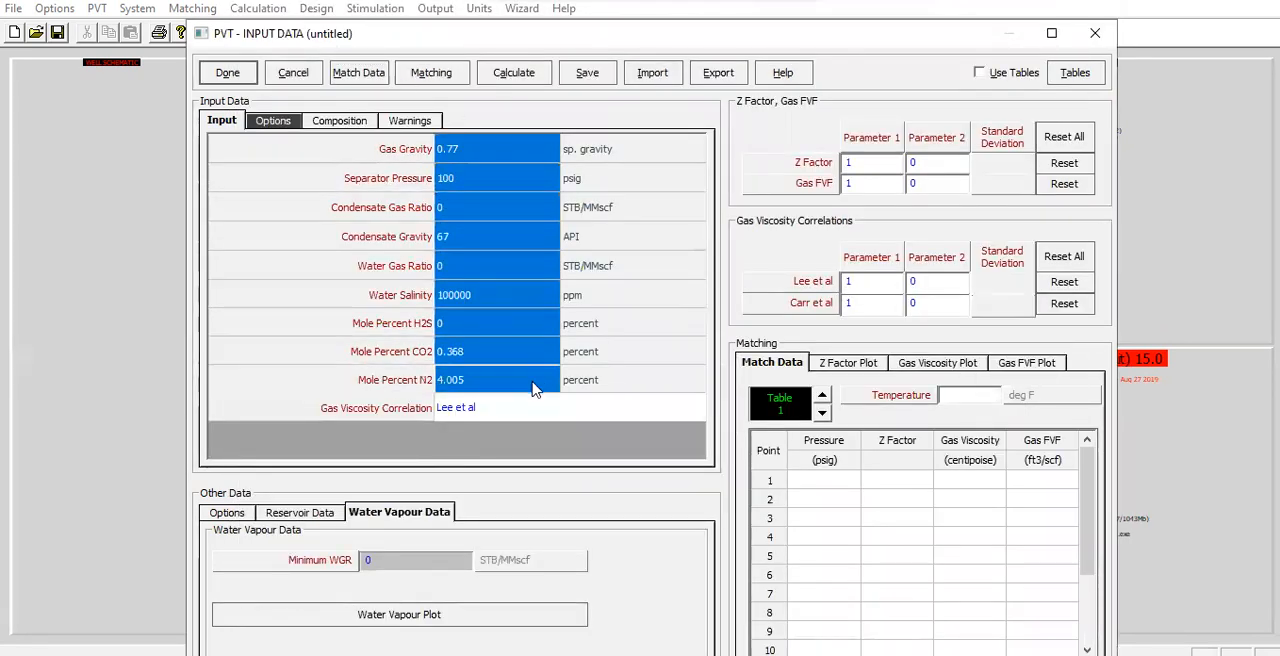
Step: Accept the PVT input data with Done and return to the main summary screen
{"action": "left_click", "coordinate": [498, 352]}
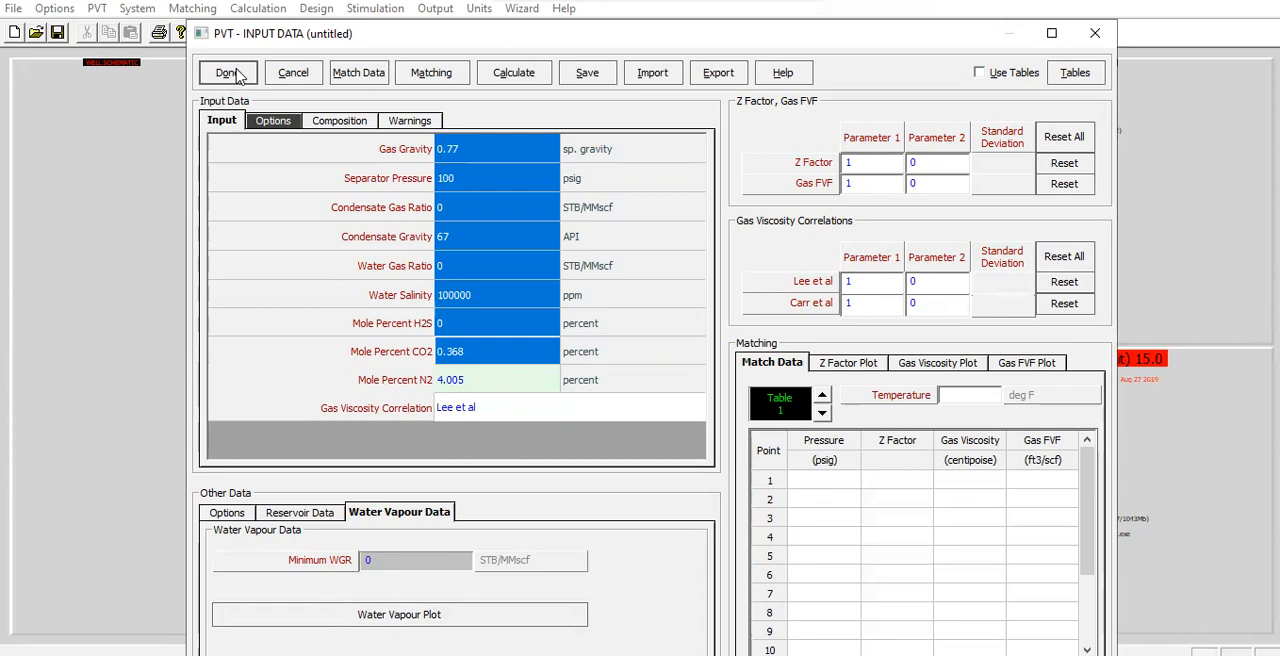
{"action": "left_click", "coordinate": [224, 72]}
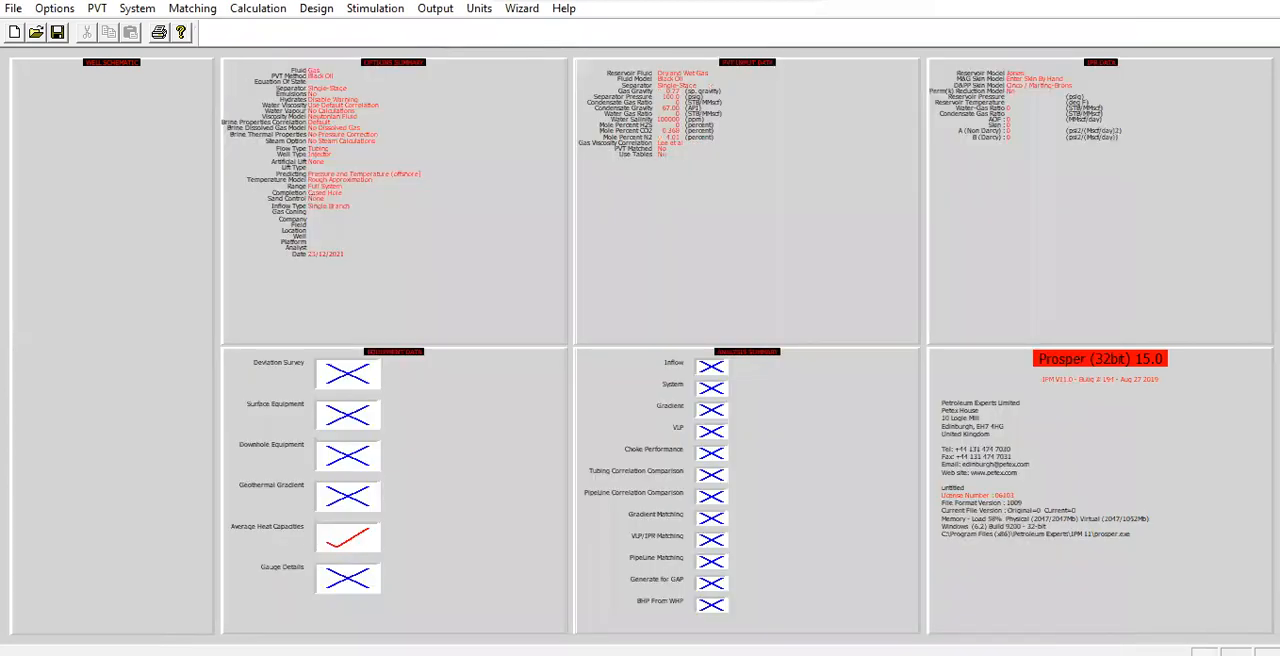